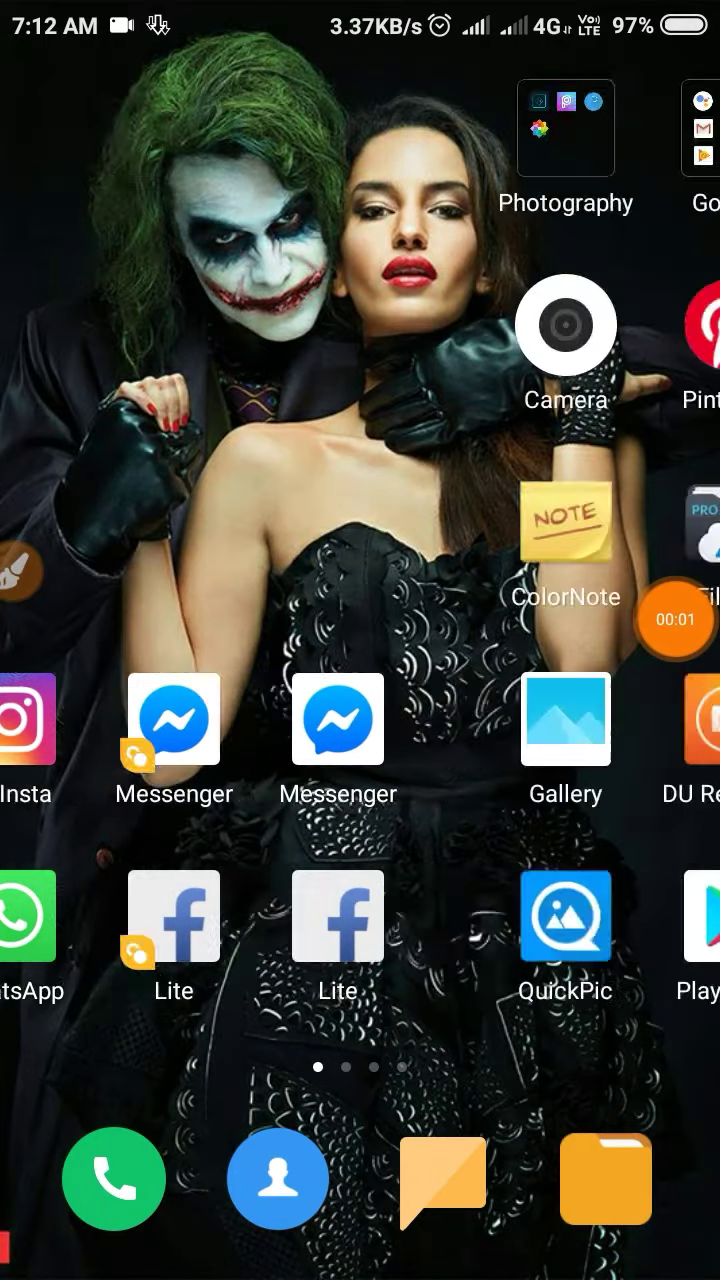
Launch ADM from the home screen and open its side panel of download settings.
scroll("left", 3)
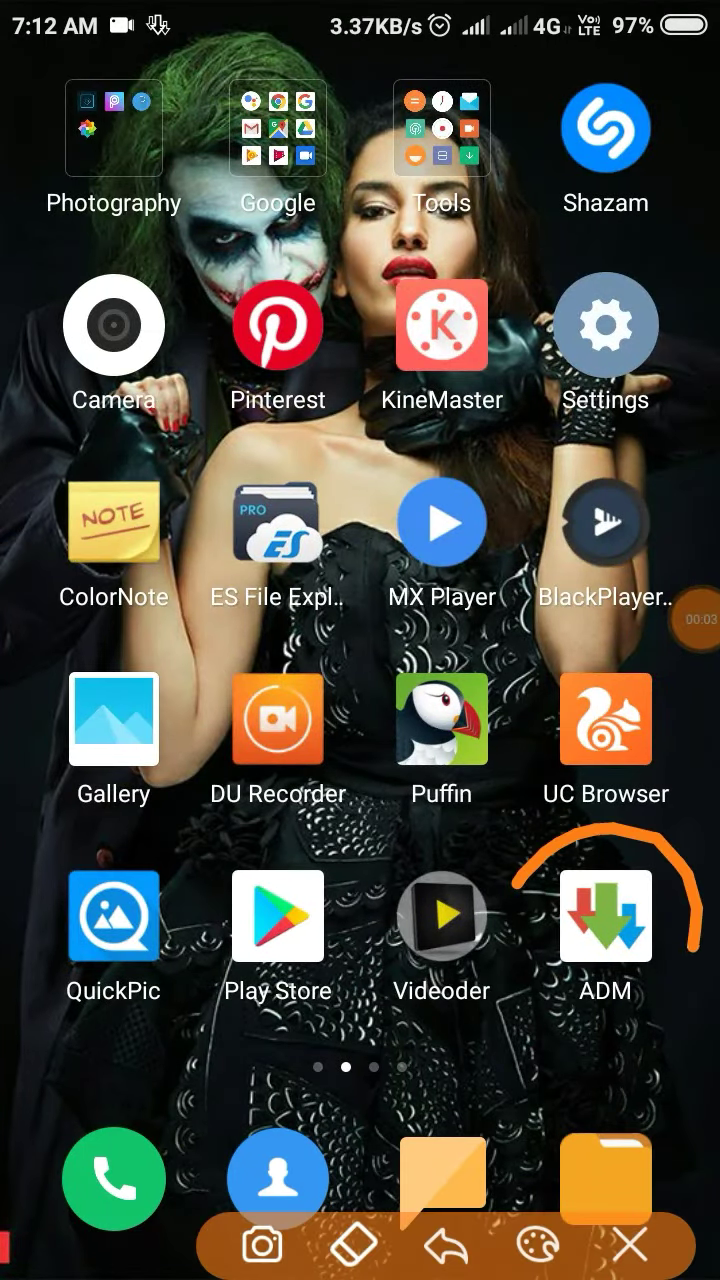
left_click(604, 916)
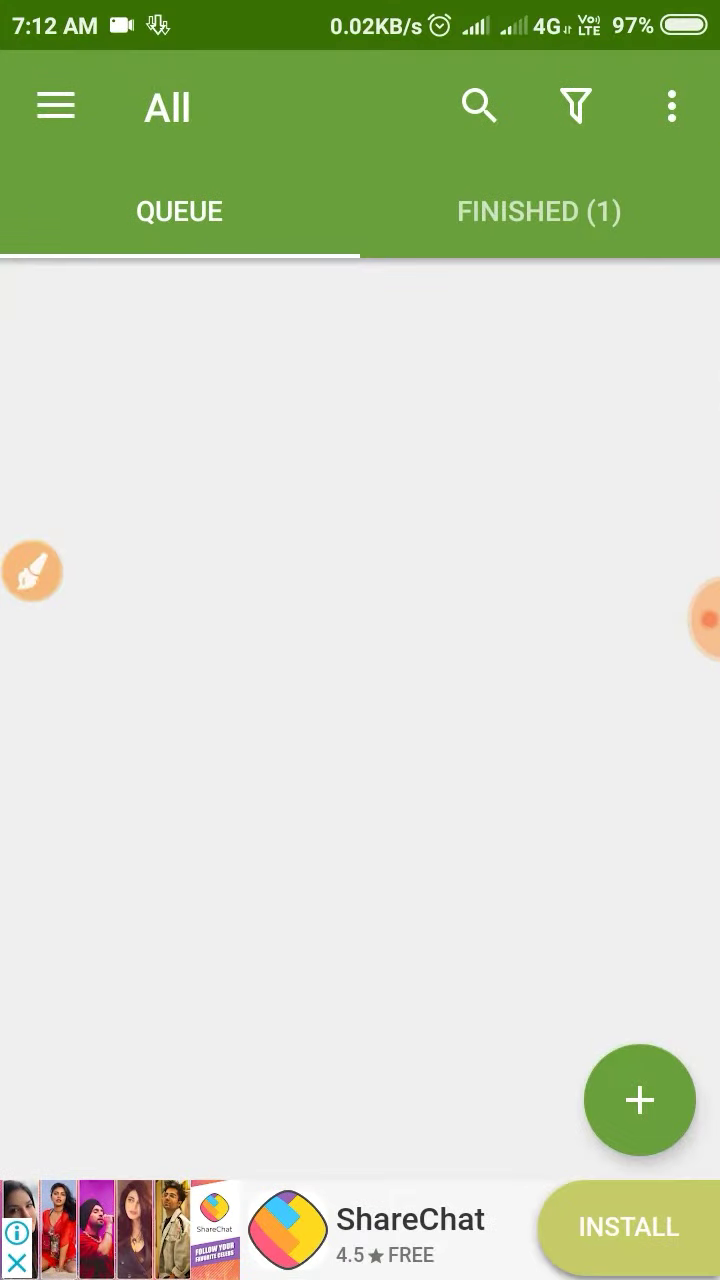
left_click(56, 106)
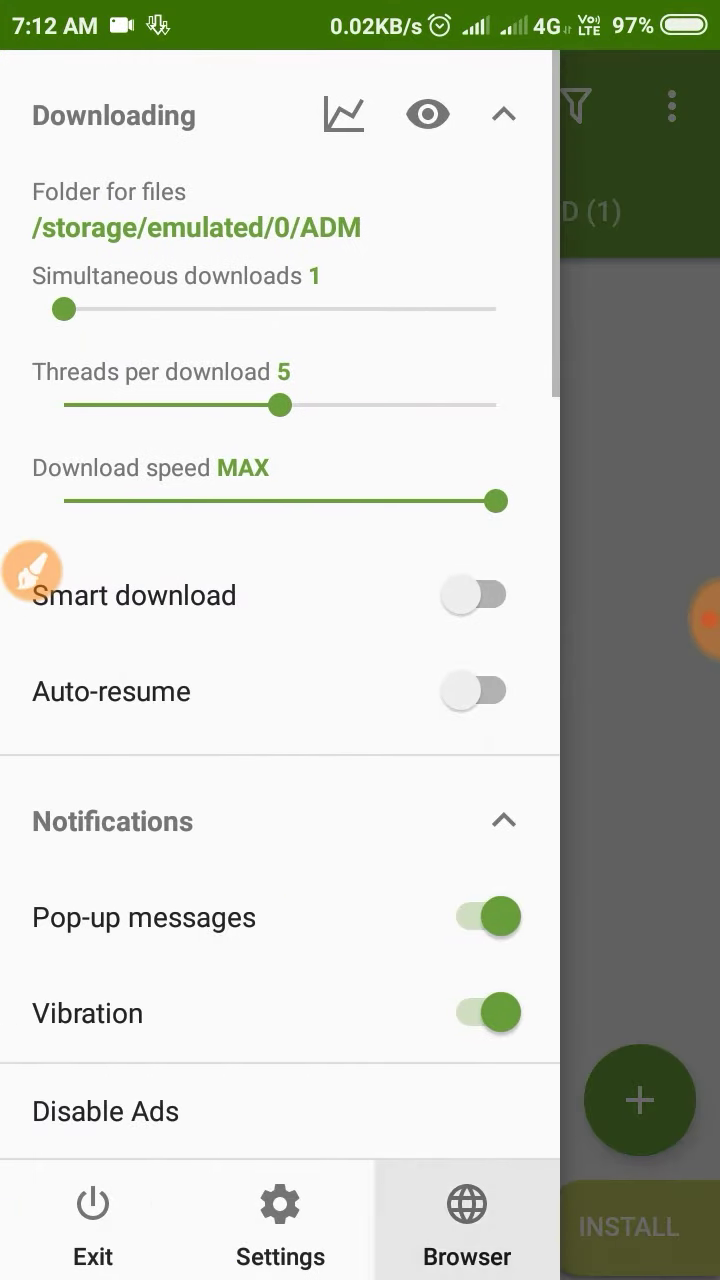
Load the APKPure website in ADM's built-in browser.
left_click(466, 1224)
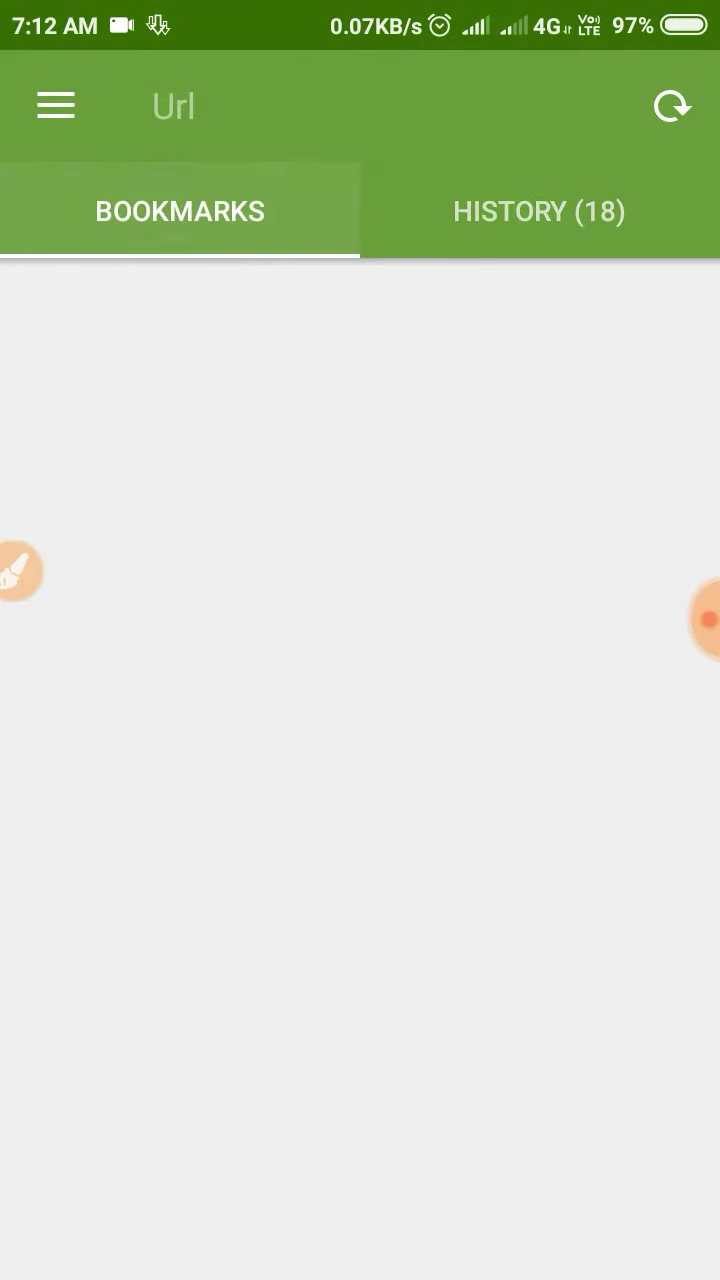
type("apkpu")
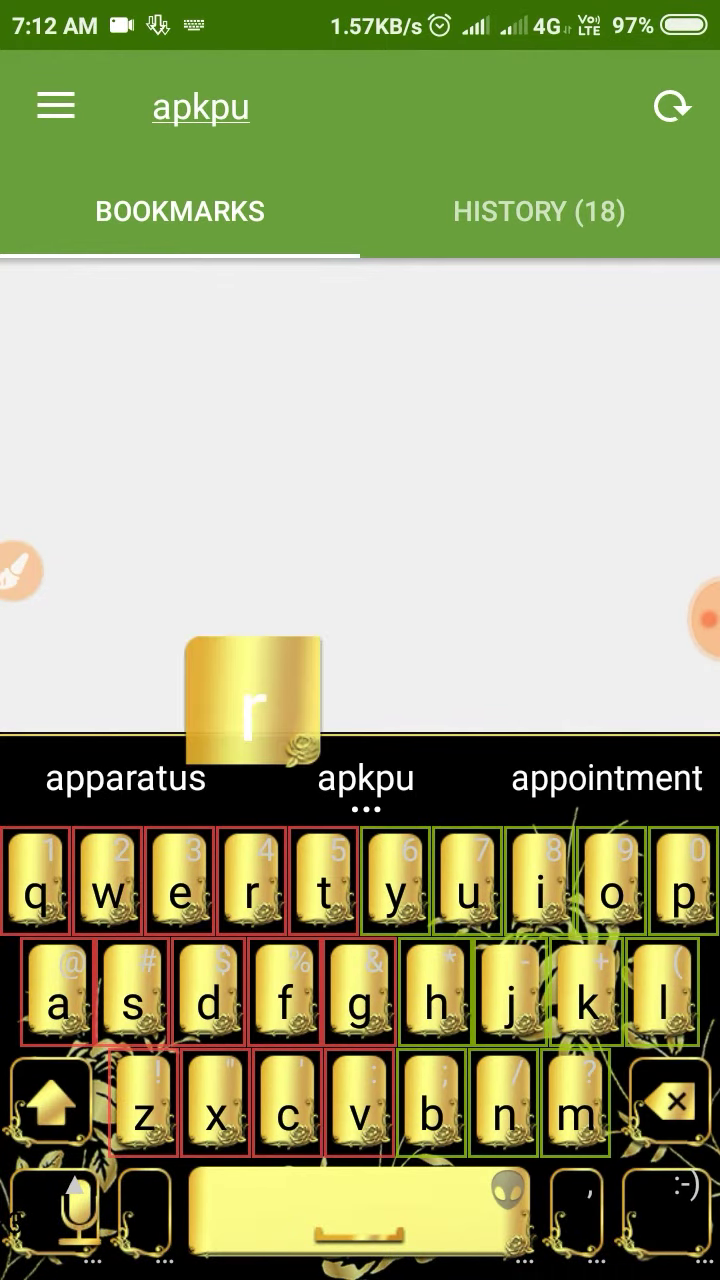
left_click(366, 778)
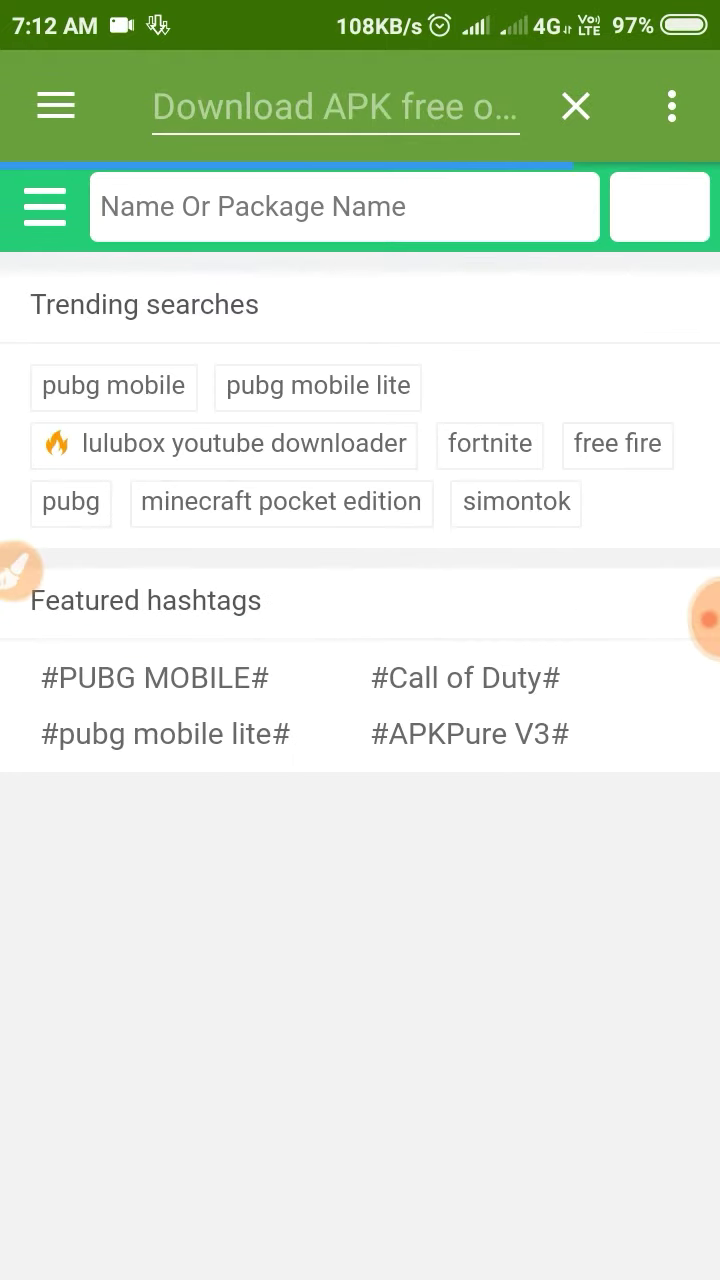
Search APKPure for 'Pubg' to reach the PUBG MOBILE XAPK page.
type("P")
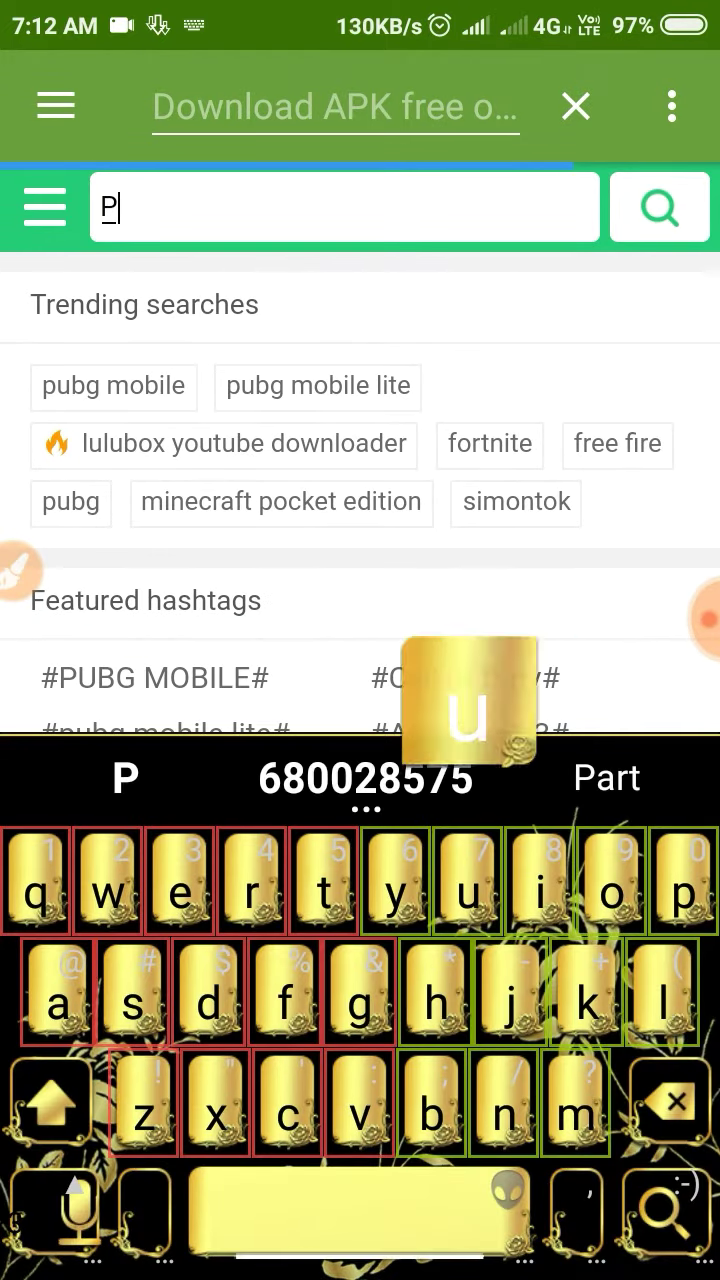
type("ubg")
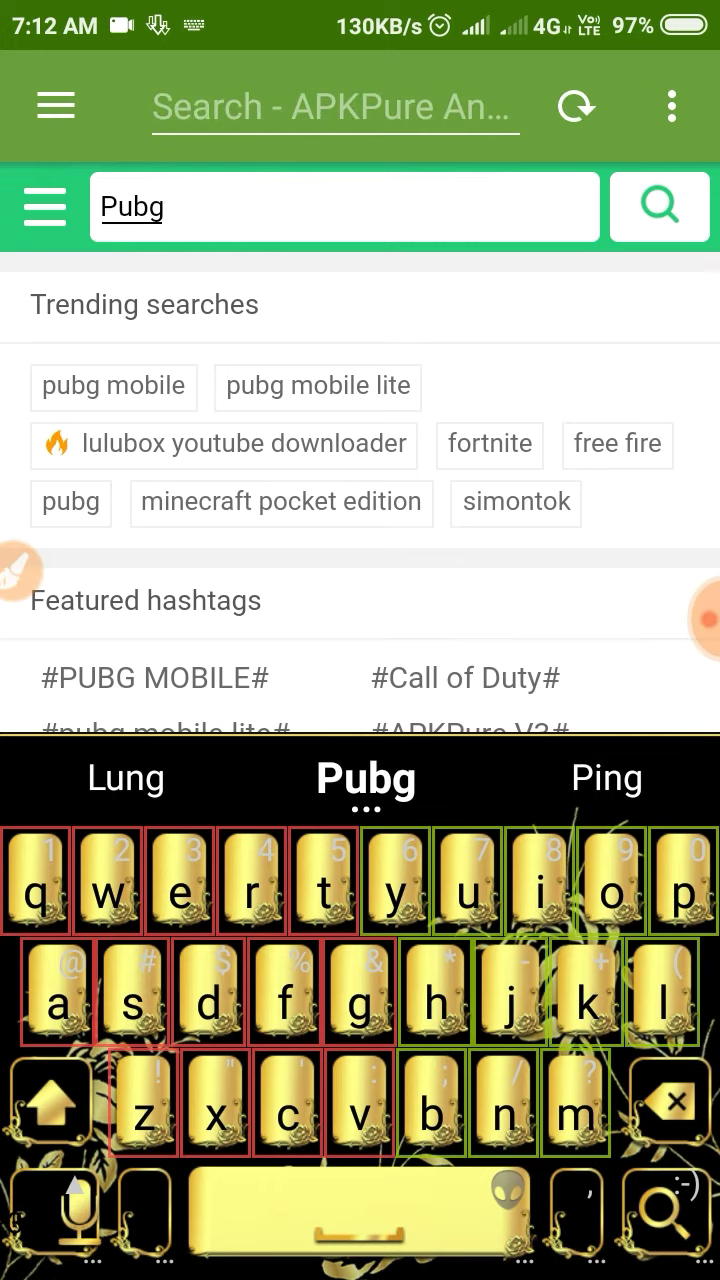
left_click(658, 208)
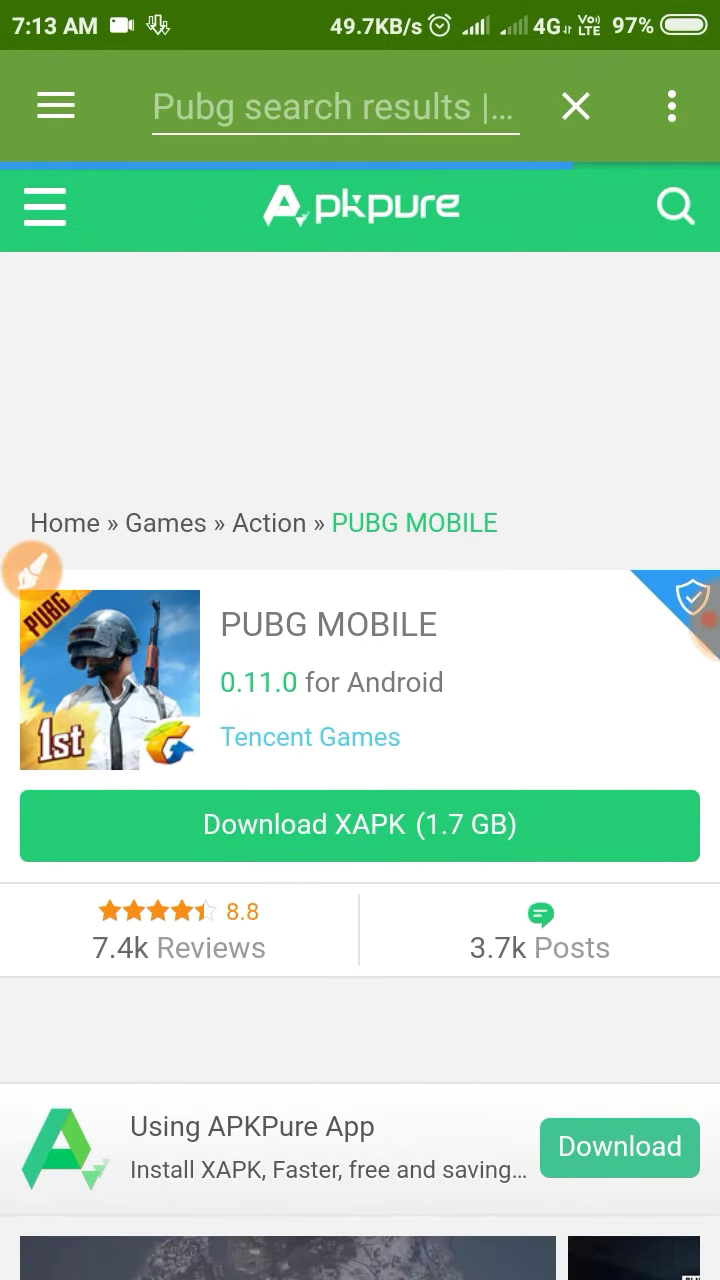
Send the 1.73 GB PUBG MOBILE XAPK to ADM's download editor, close it, and go home.
left_click(360, 824)
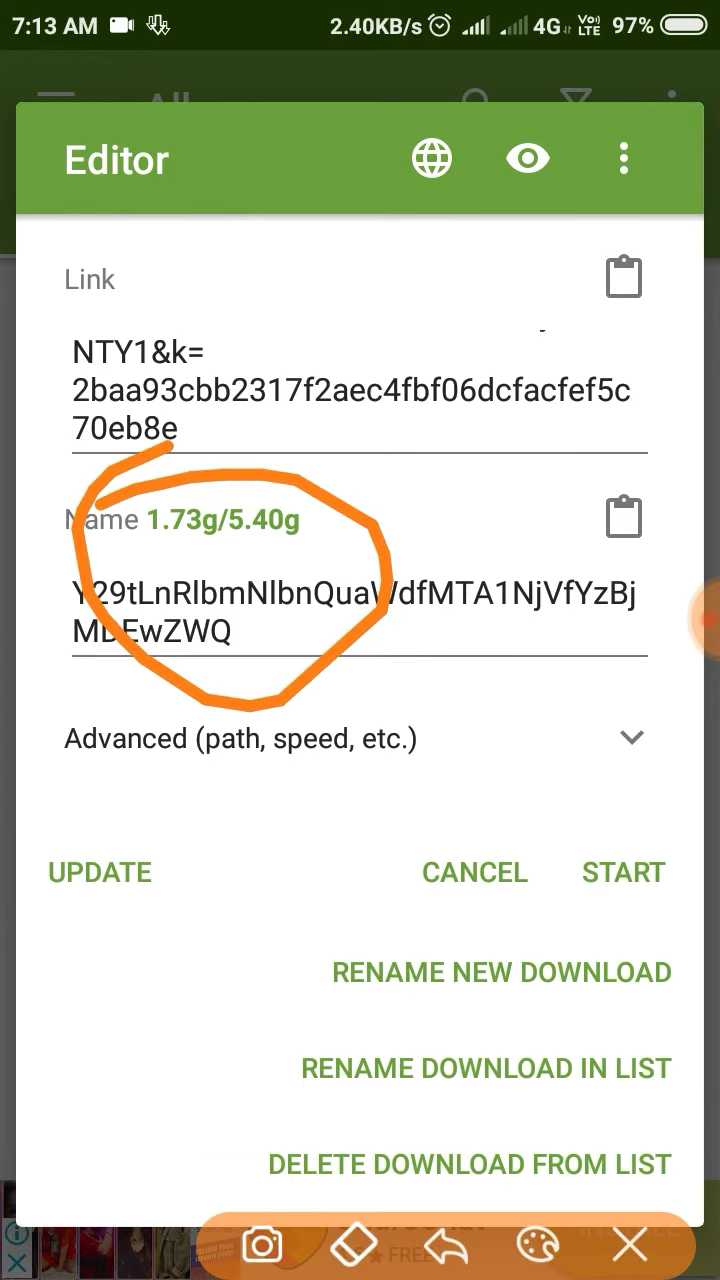
left_click(474, 872)
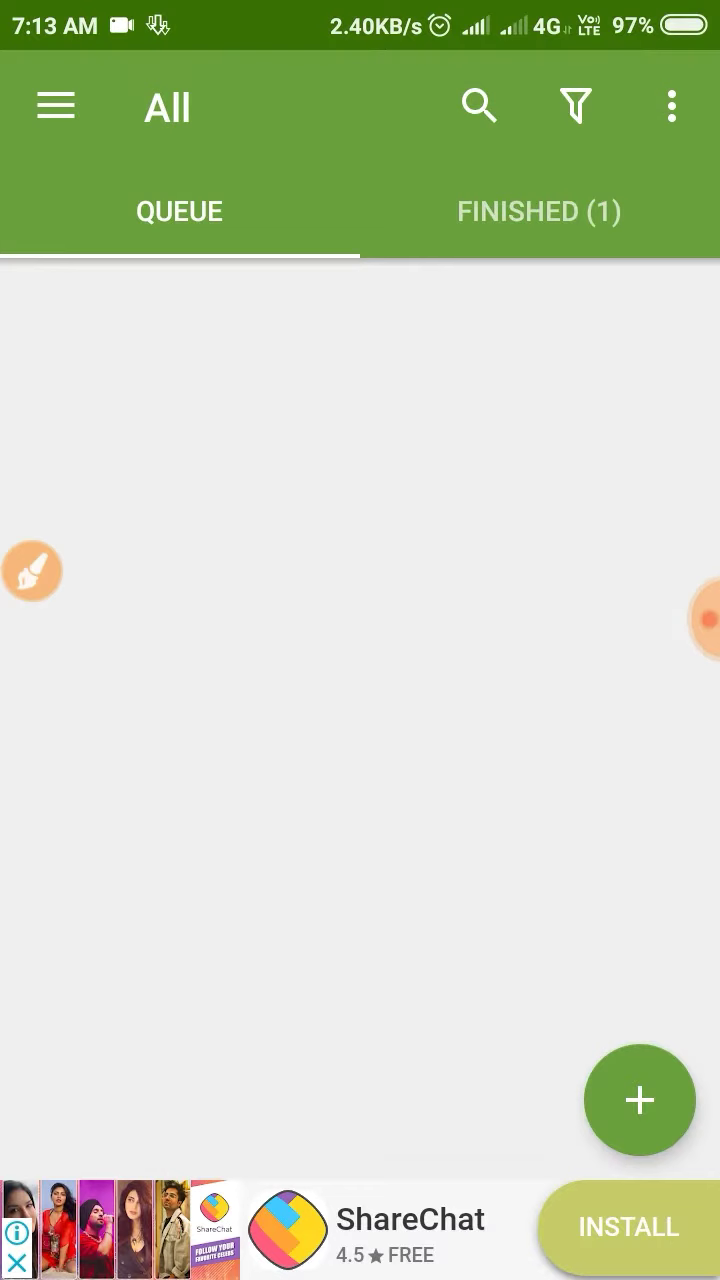
left_click(538, 212)
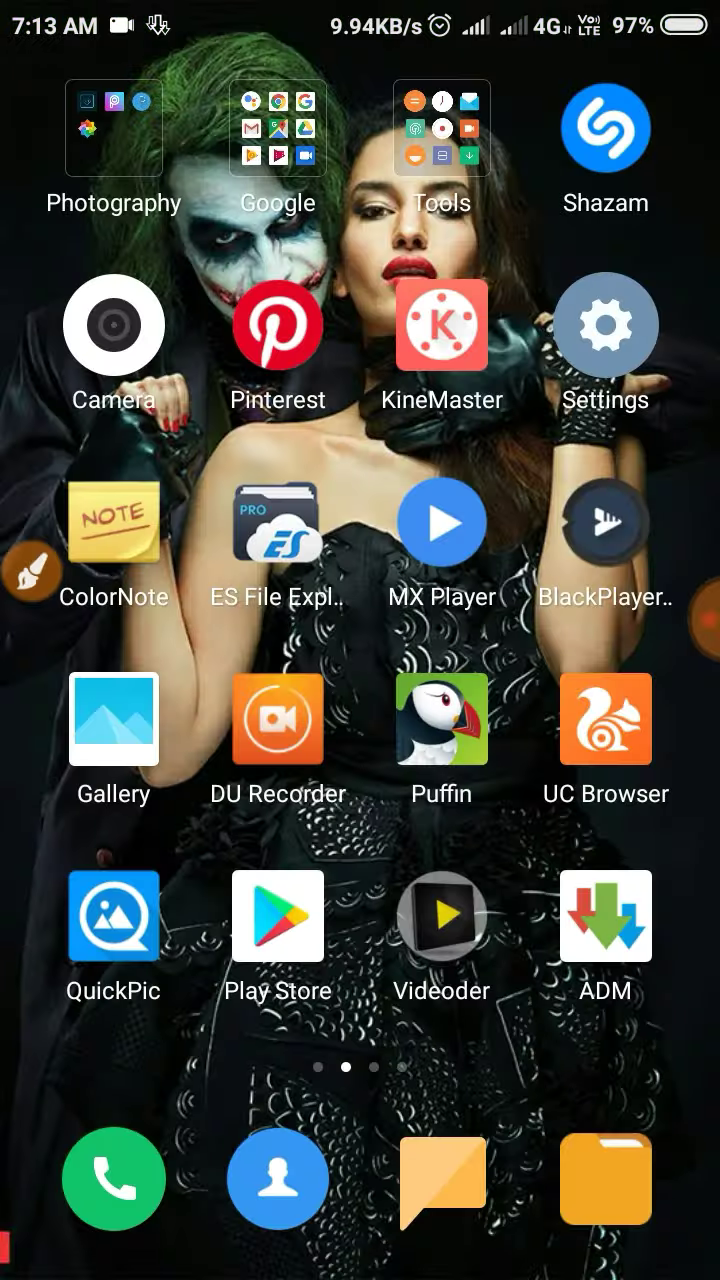
Select Pubg 11.0.xapk on the SD card in File Manager and show its extra actions.
left_click(604, 1180)
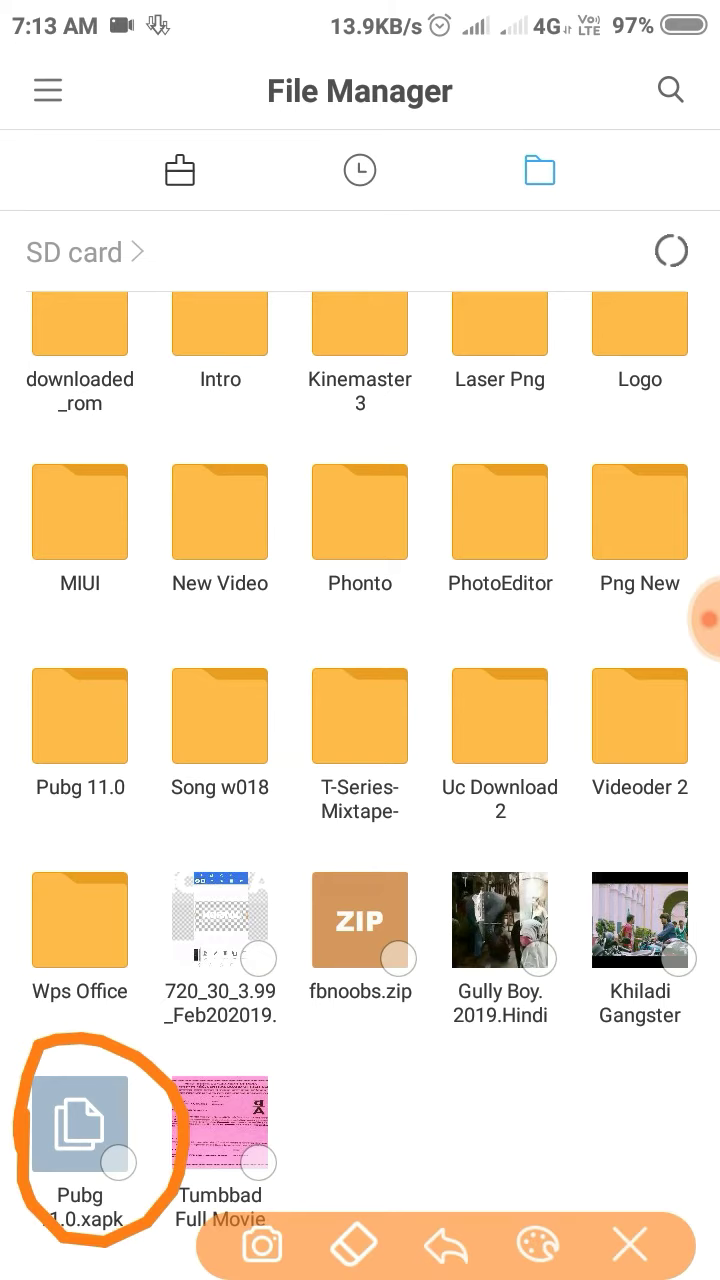
left_click(628, 1244)
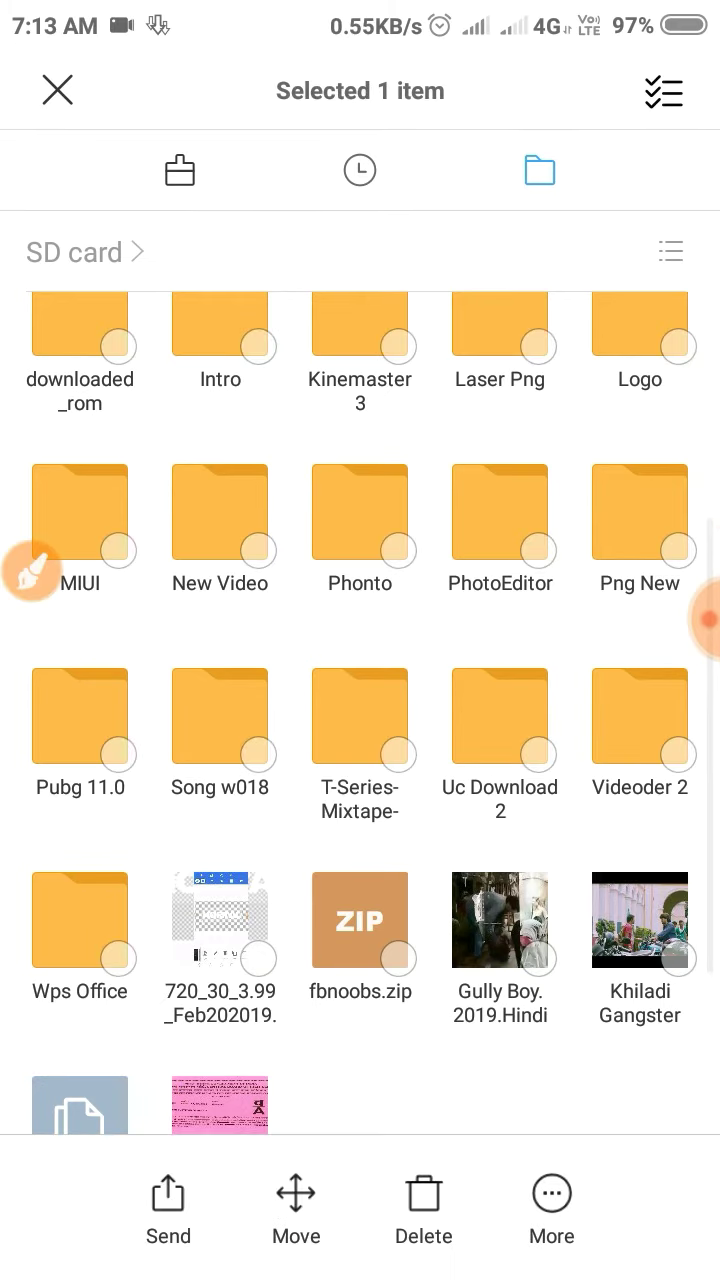
left_click(550, 1208)
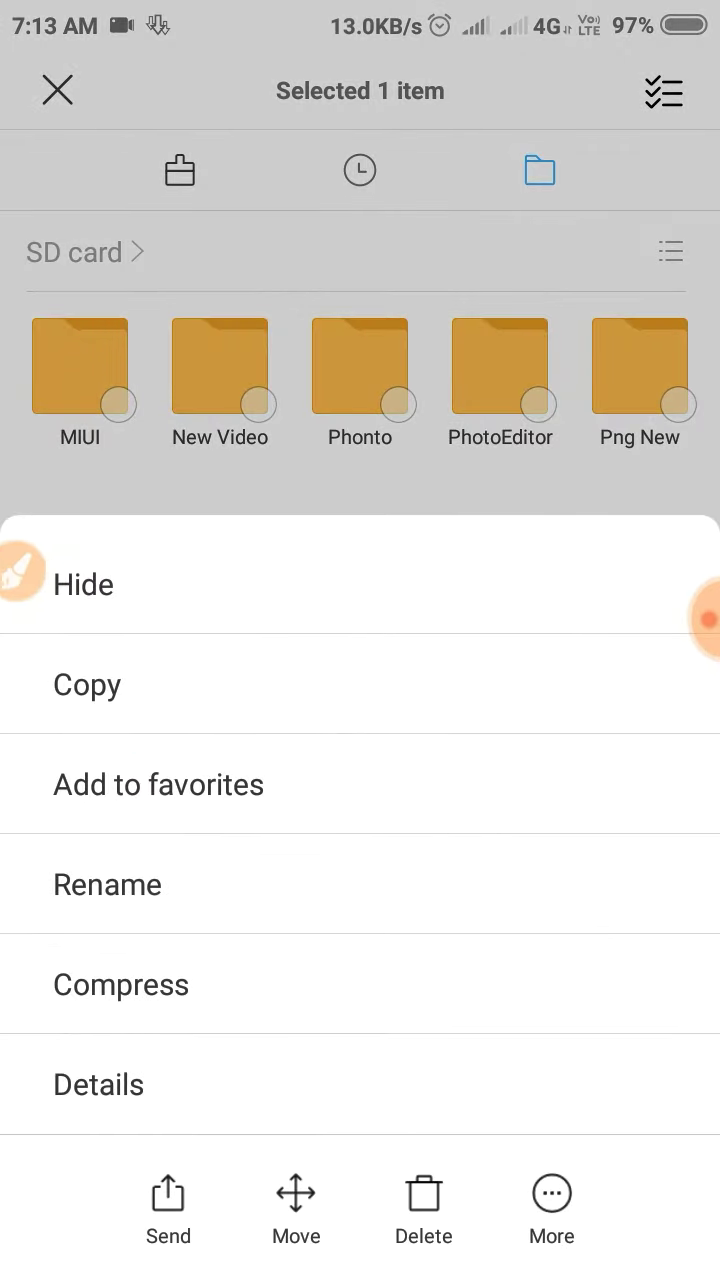
Attempt renaming the XAPK with a zip ending and back out of the extension warning.
left_click(108, 884)
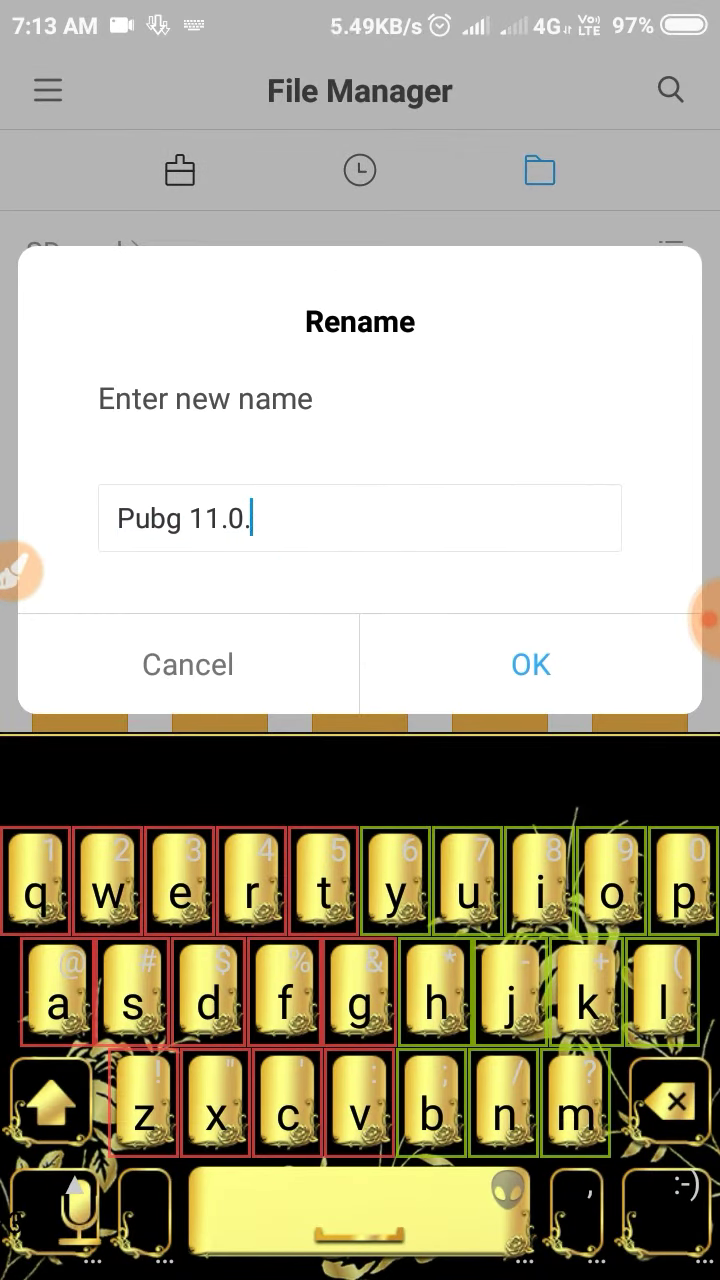
type("zip.")
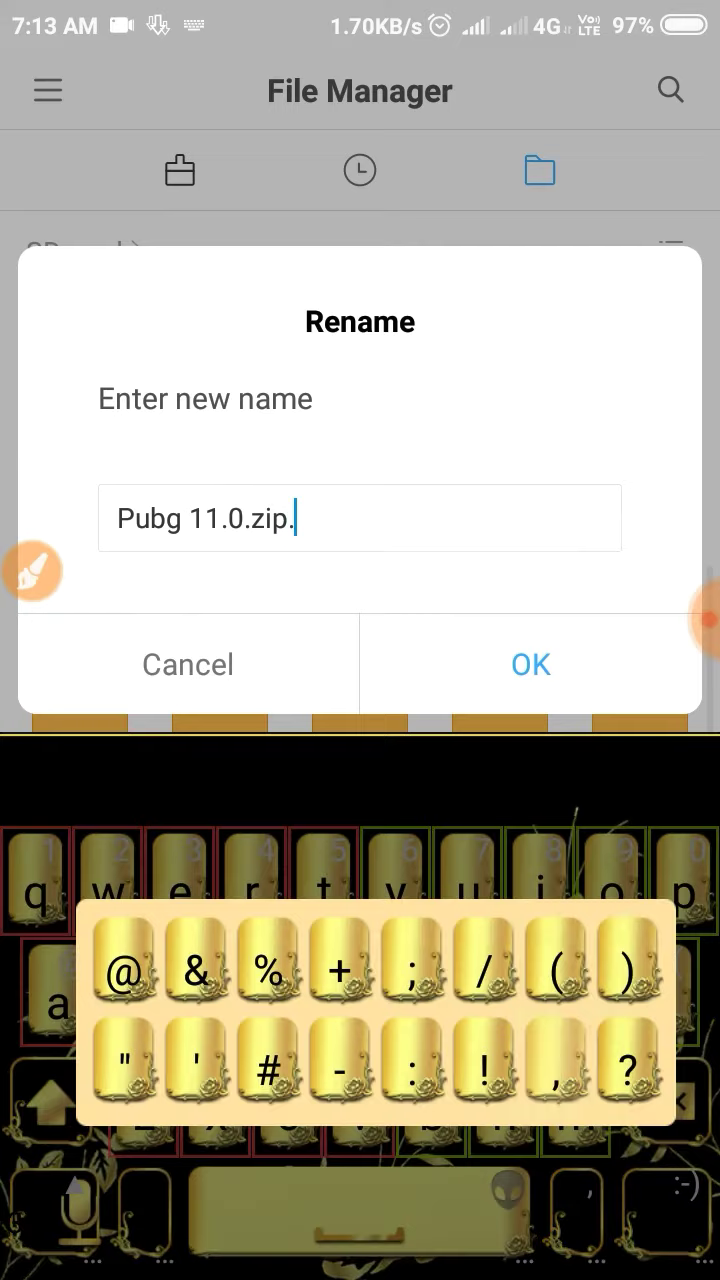
left_click(530, 664)
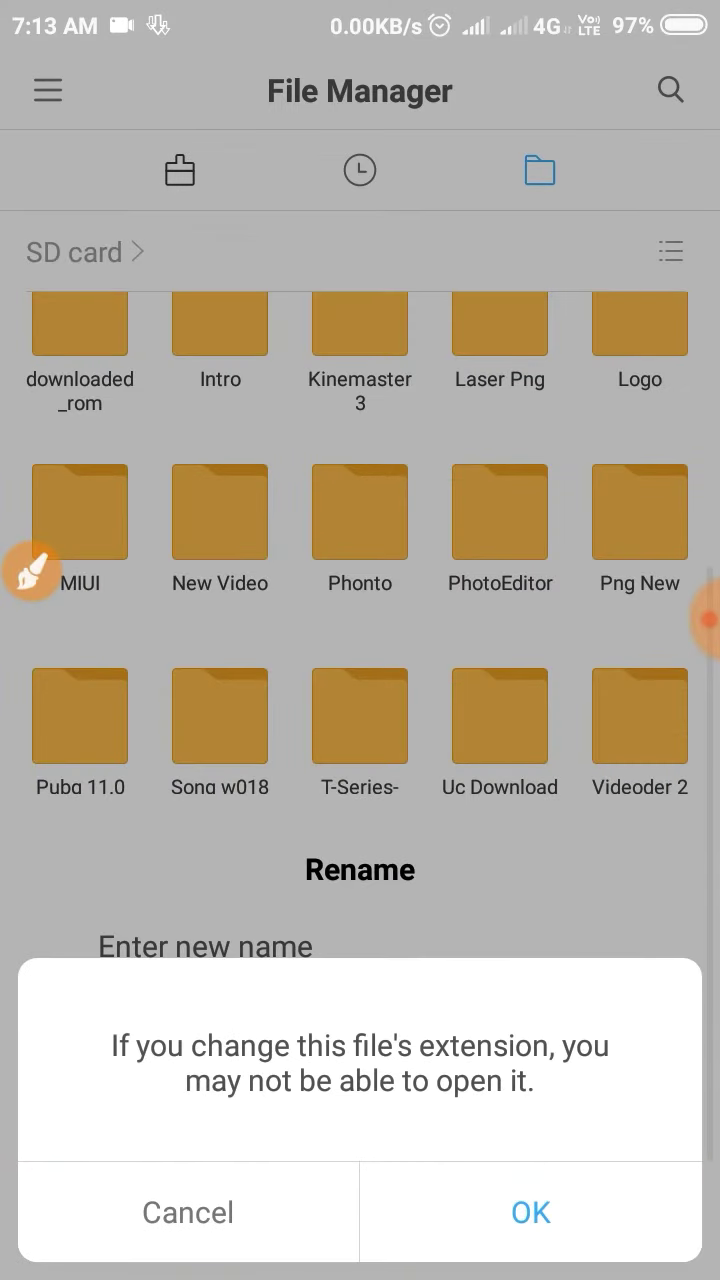
left_click(530, 1212)
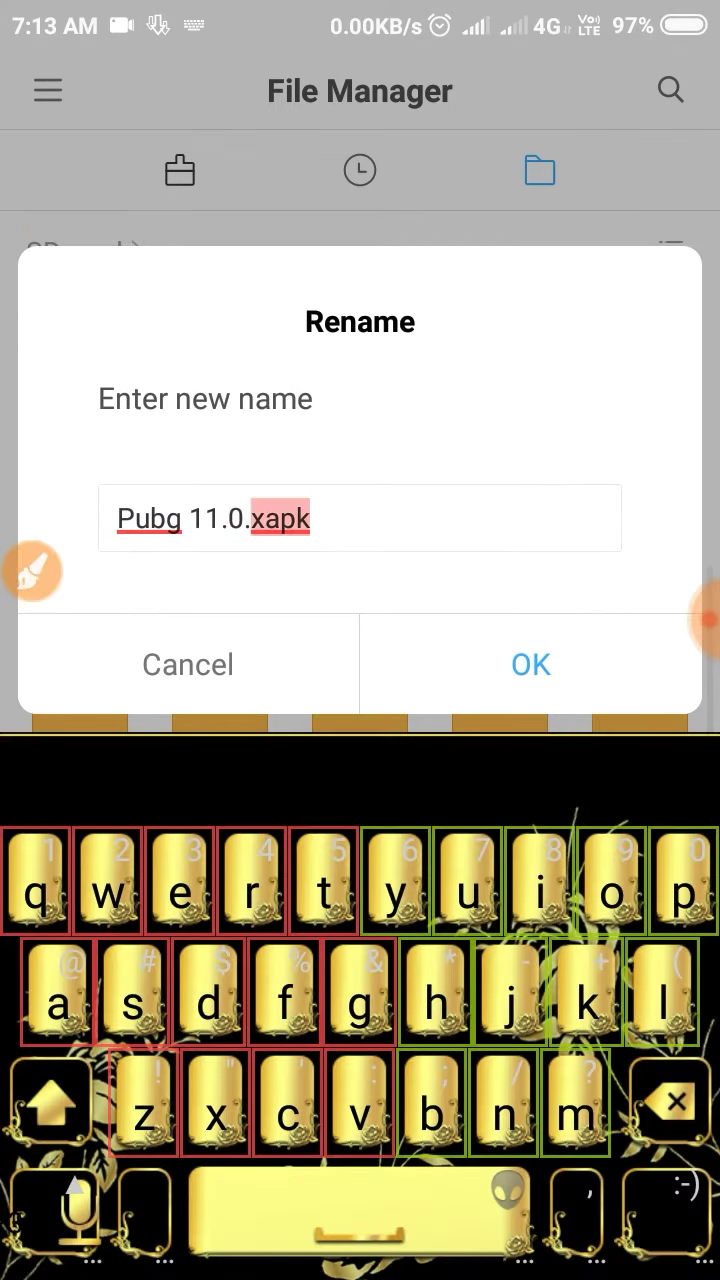
Replace the xapk extension so the file becomes Pubg 11.0.zip.
key("Backspace")
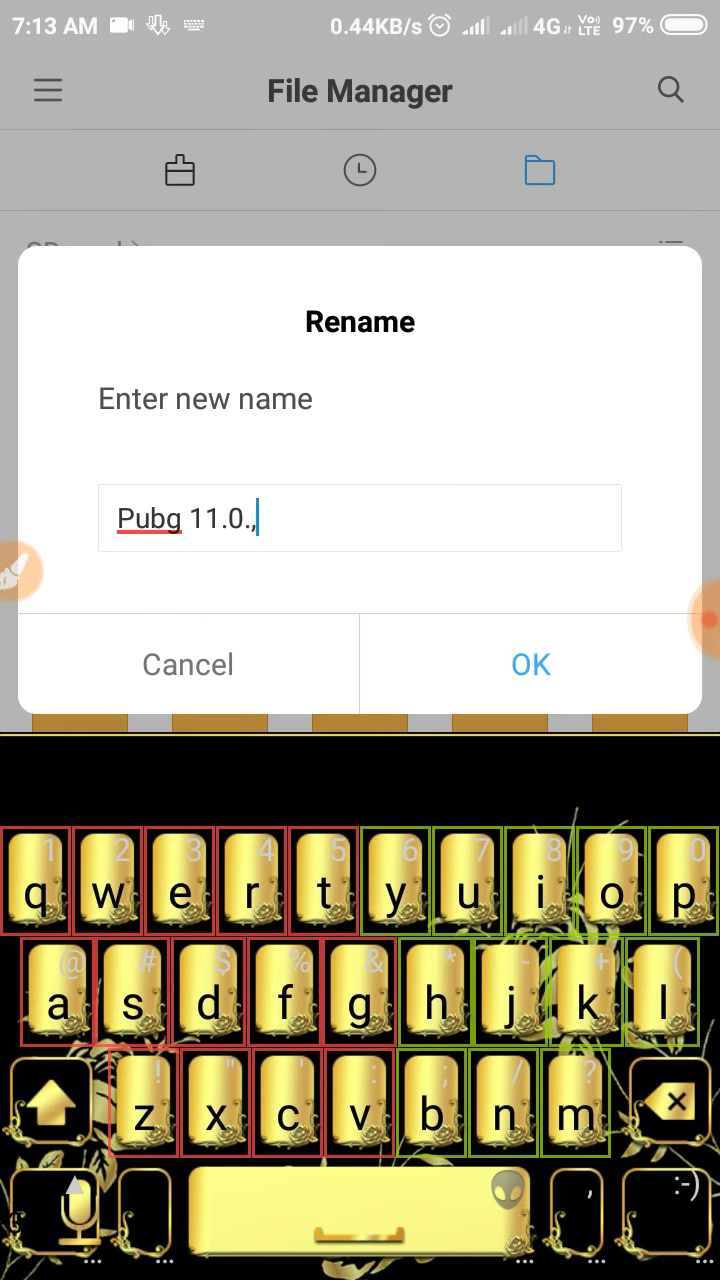
type("zip")
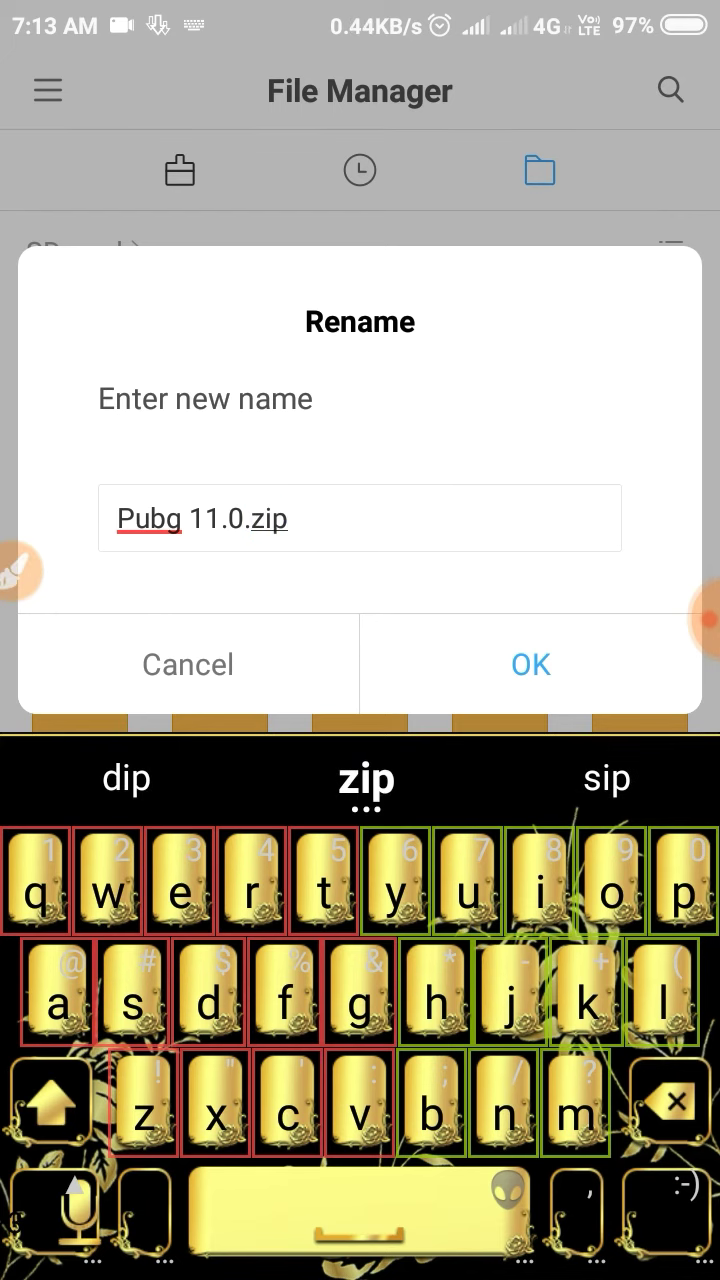
left_click(530, 664)
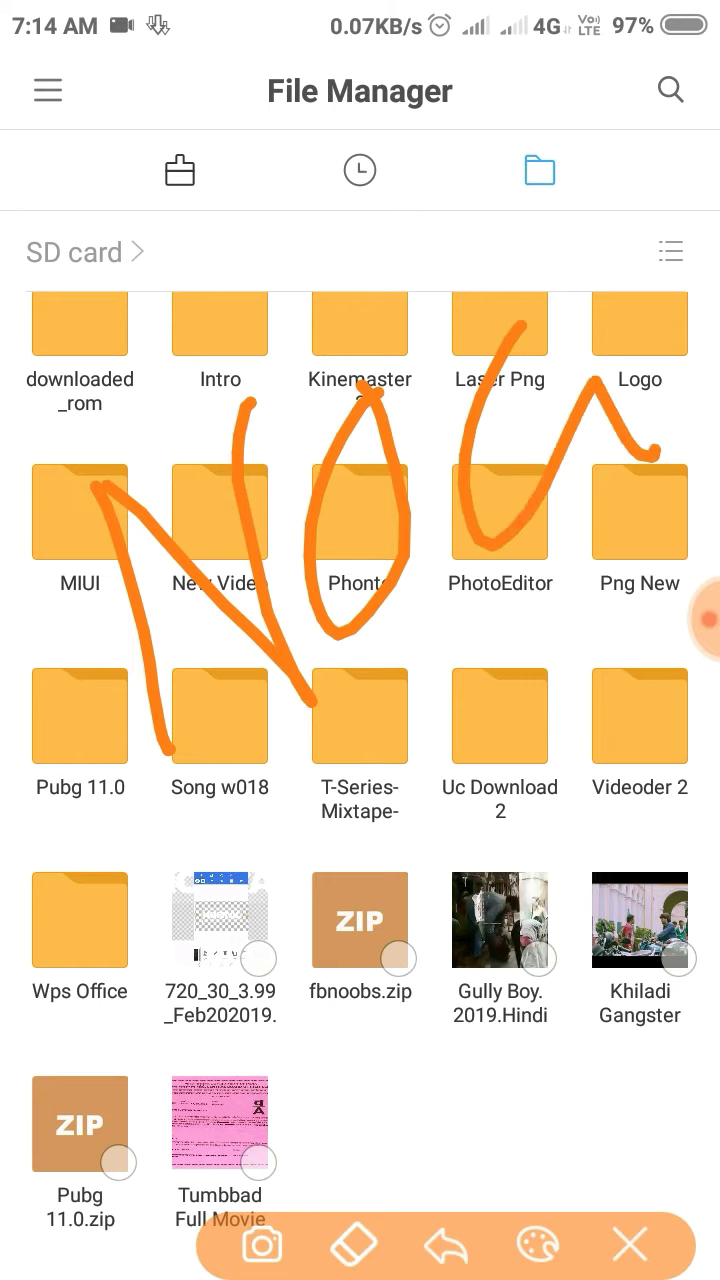
Open the Pubg 11.0 folder on the SD card to reach the PUBG MOBILE APK installer.
left_click(628, 1244)
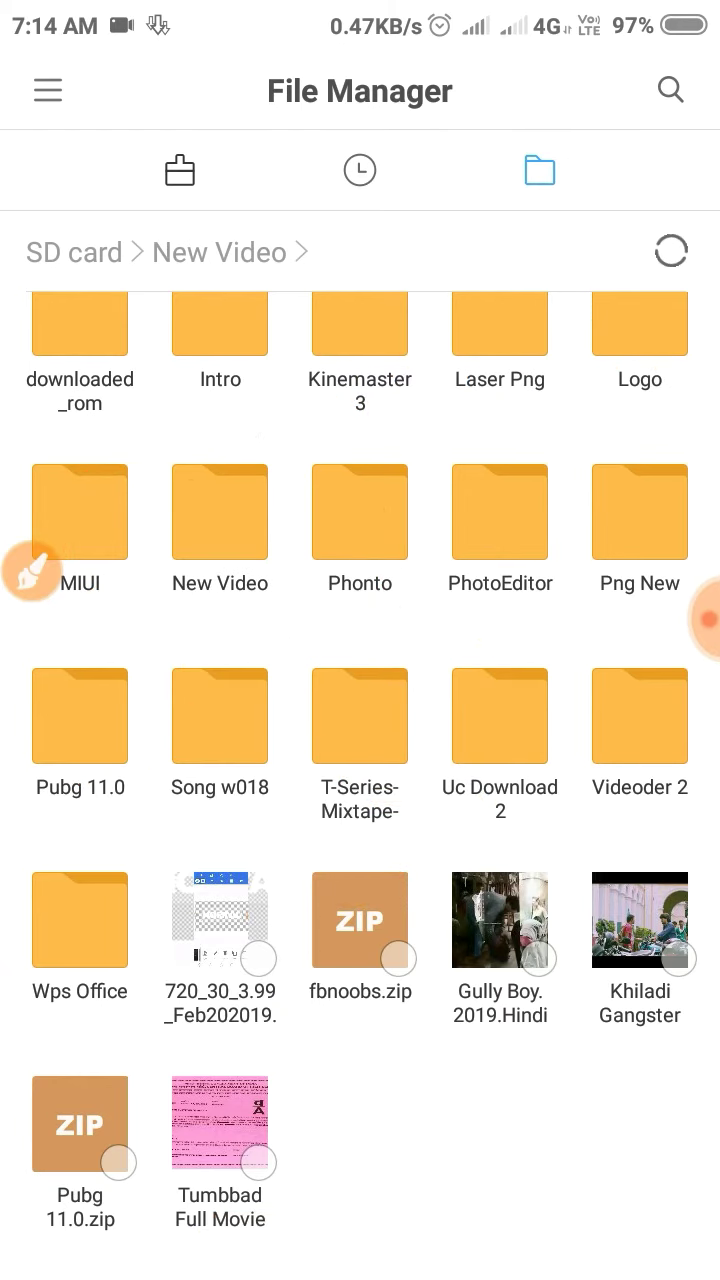
left_click(62, 252)
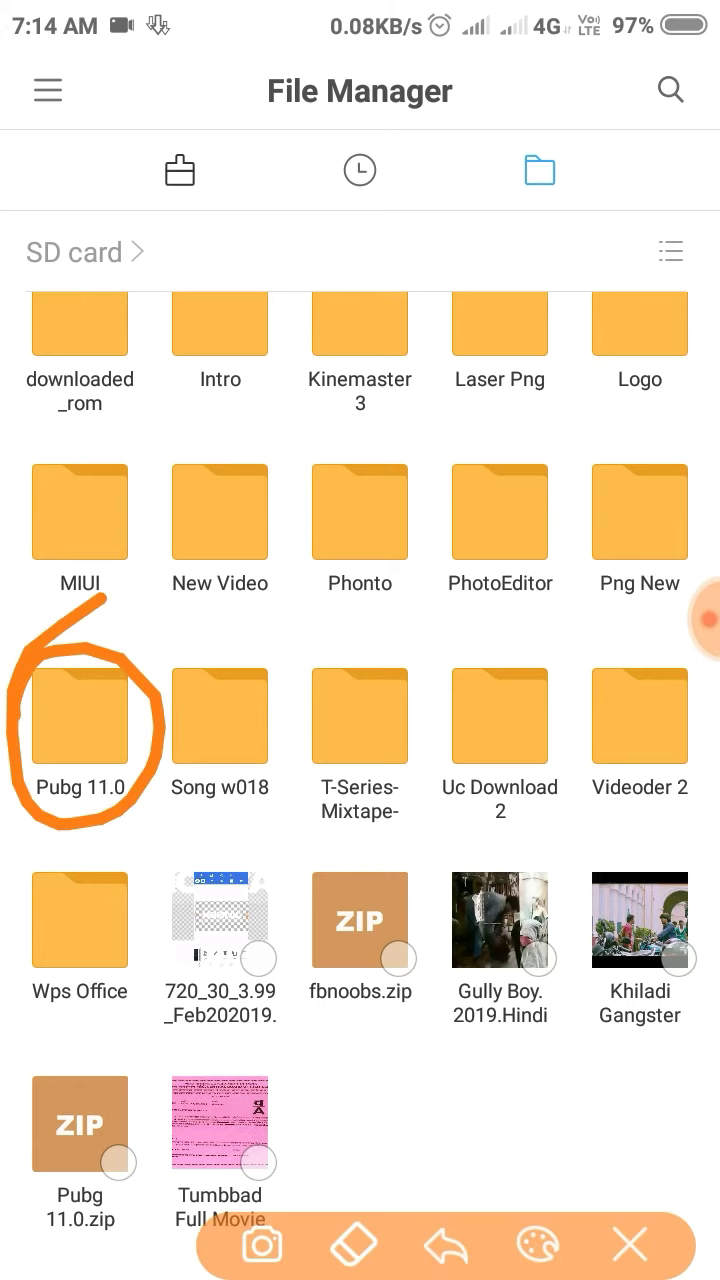
left_click(80, 716)
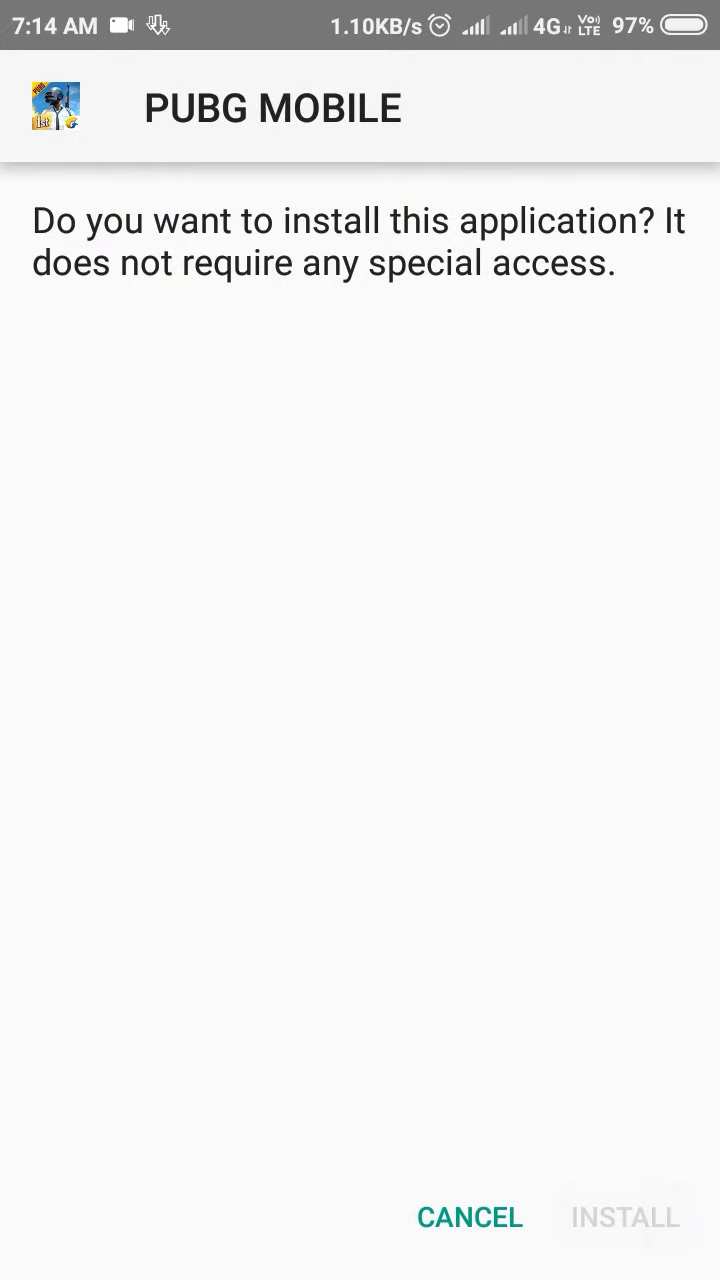
Install PUBG MOBILE via the package installer and dismiss it once finished.
left_click(624, 1216)
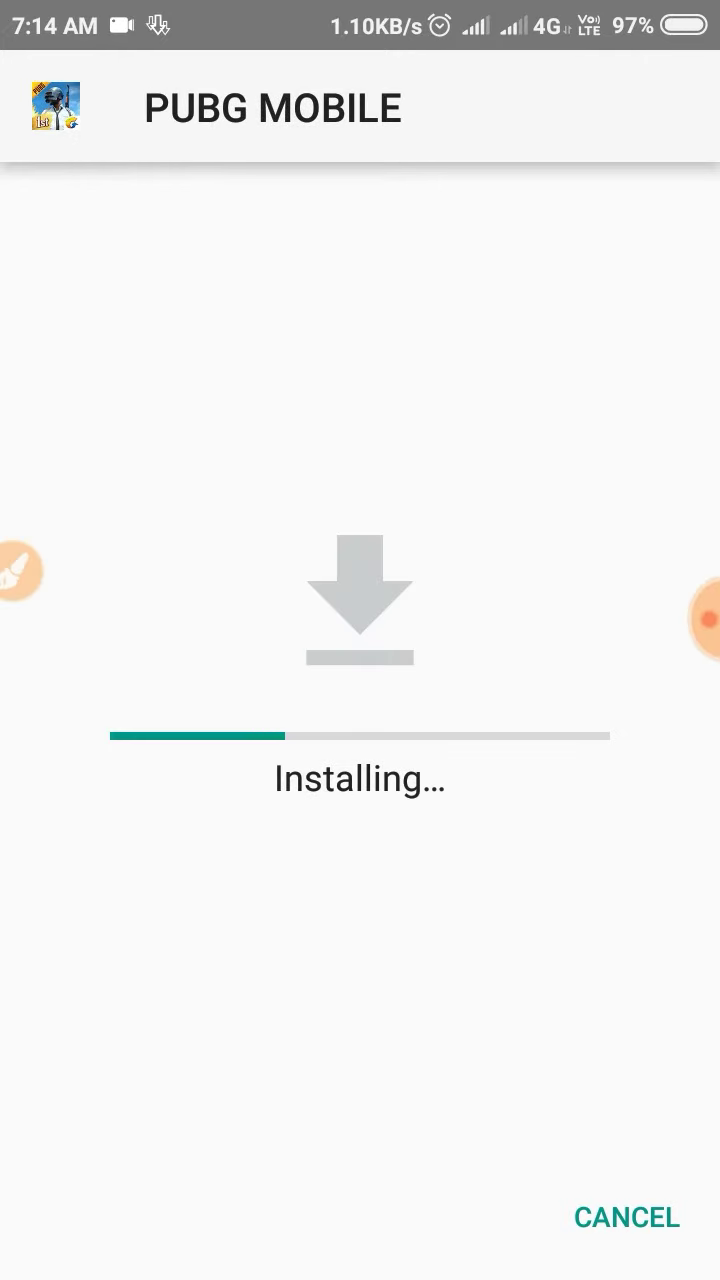
left_click(696, 620)
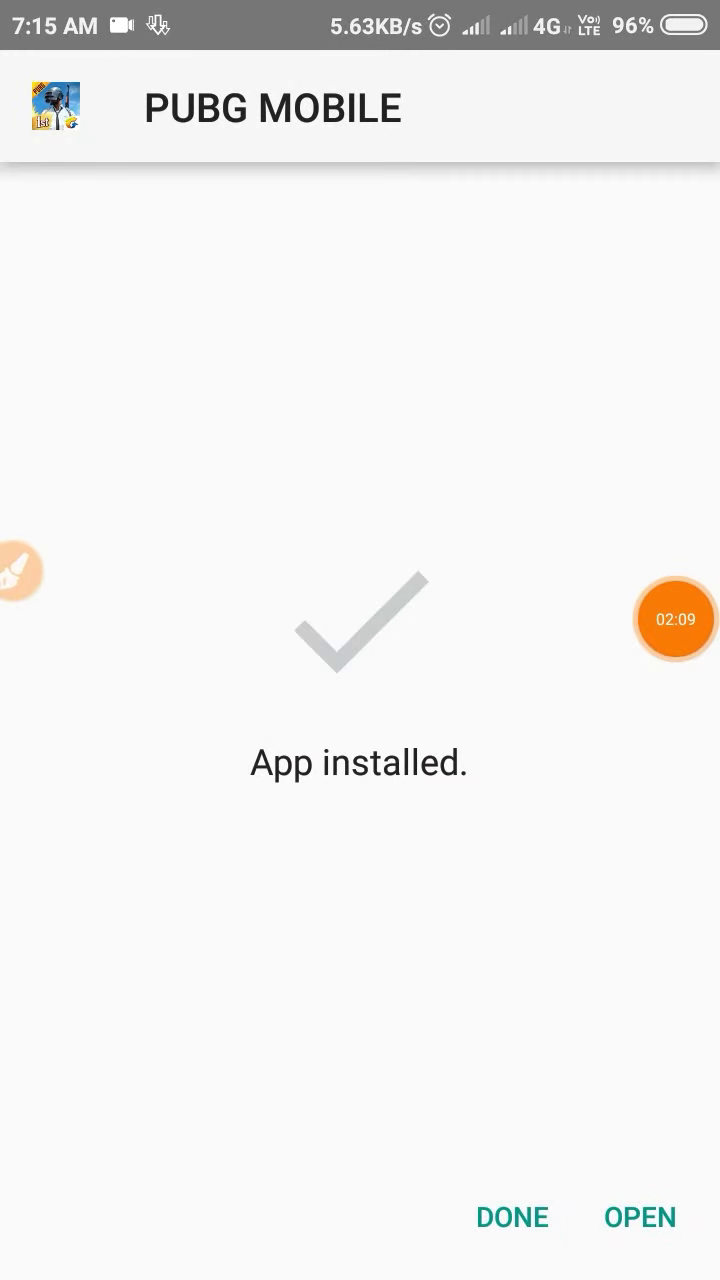
left_click(512, 1216)
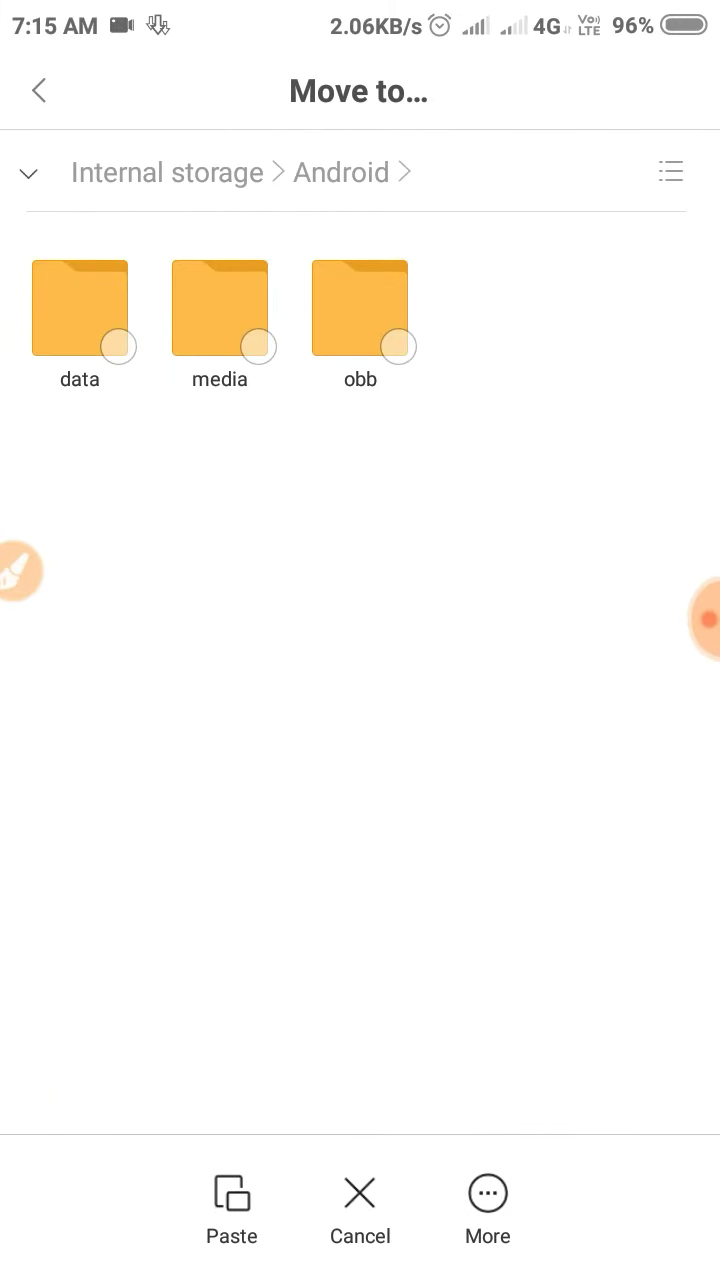
Paste the com.tencent.ig data folder into Android/obb and return home.
left_click(360, 308)
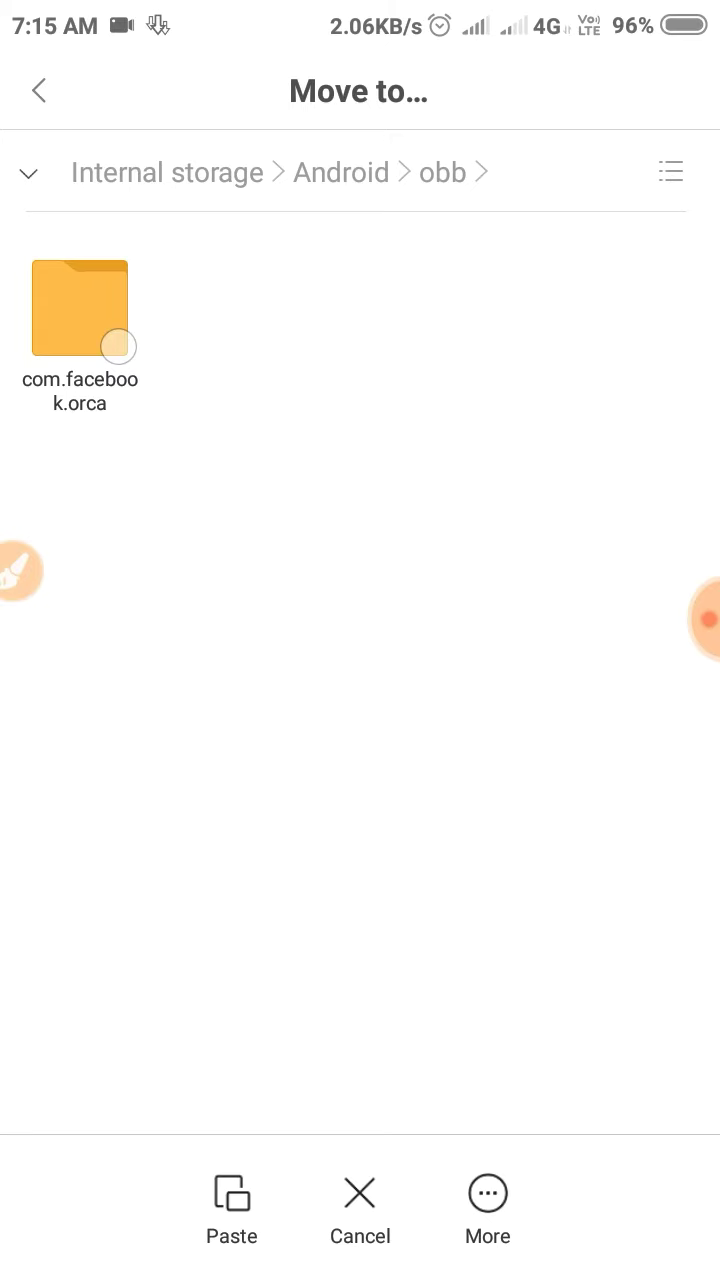
left_click(232, 1204)
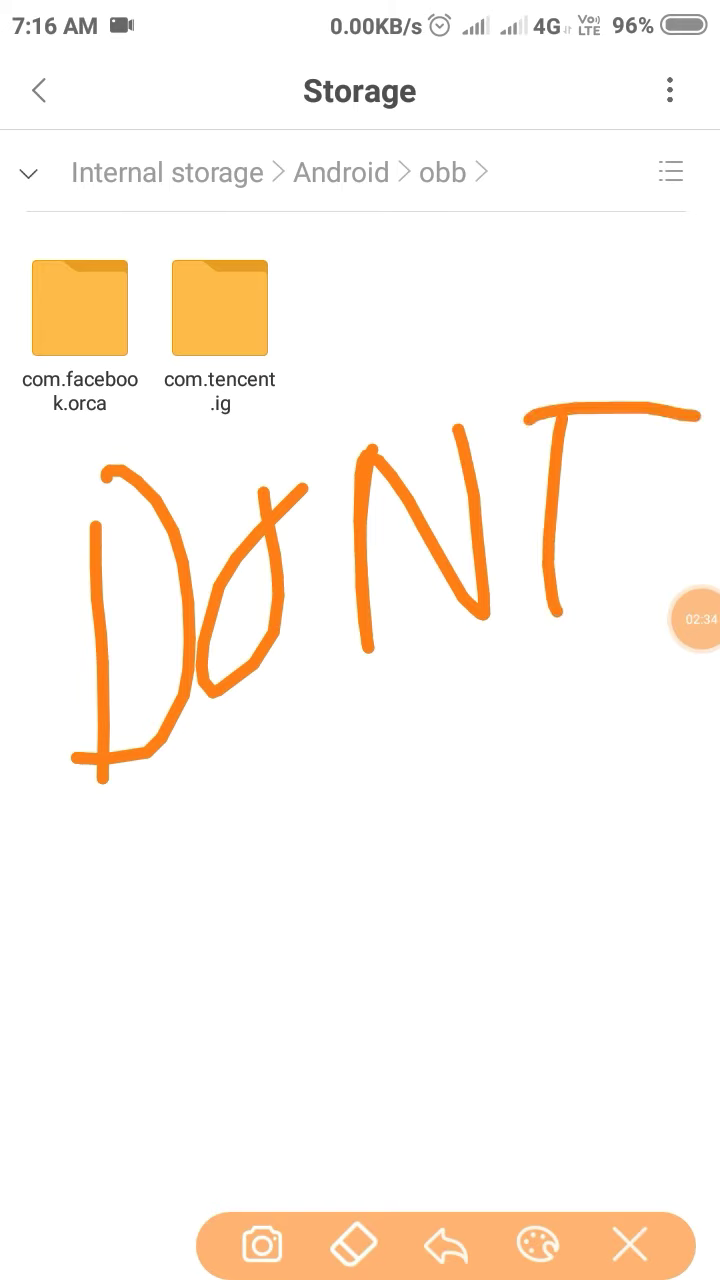
left_click(628, 1244)
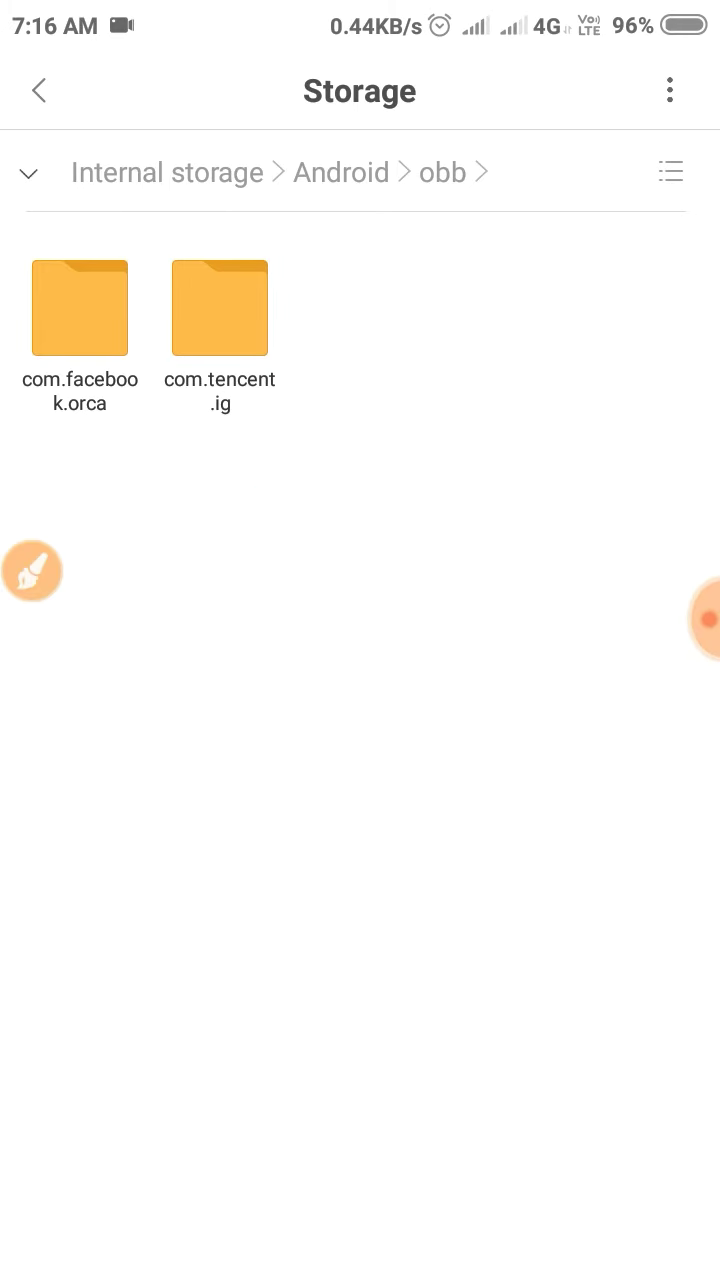
key("home")
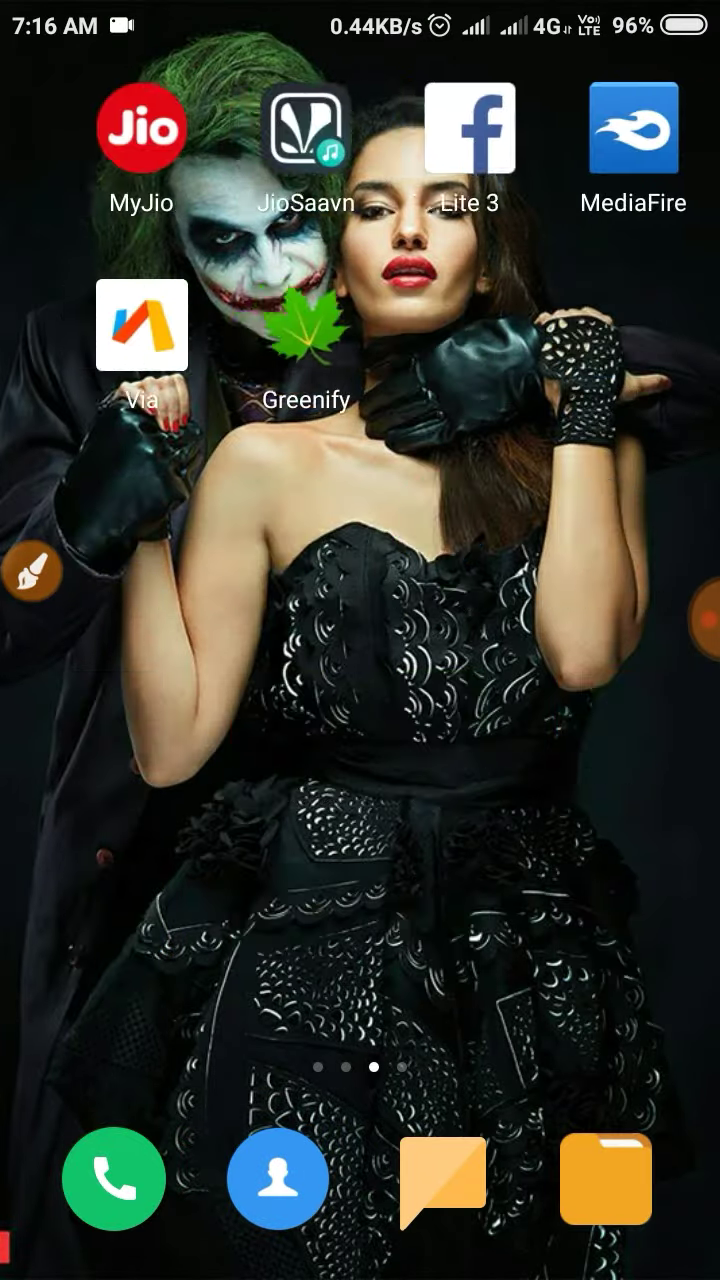
Download the 14.50 MB update over mobile data and acknowledge its completion.
scroll("left", 3)
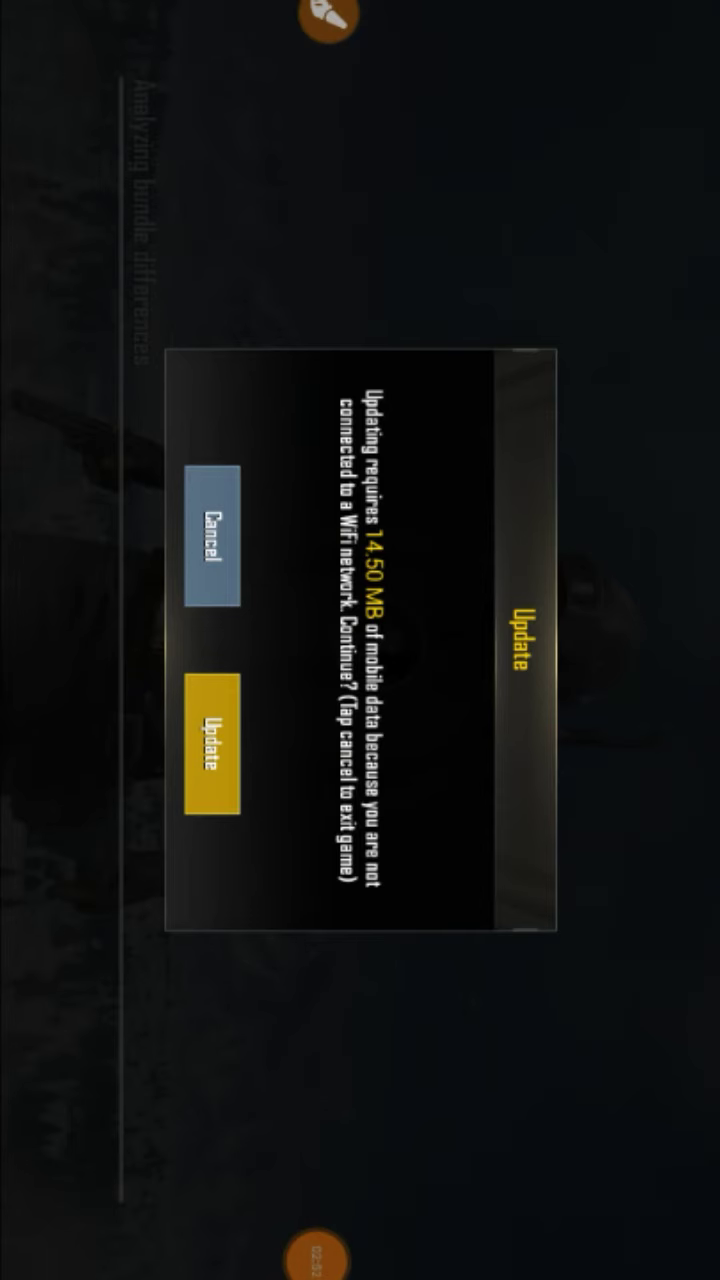
left_click(200, 740)
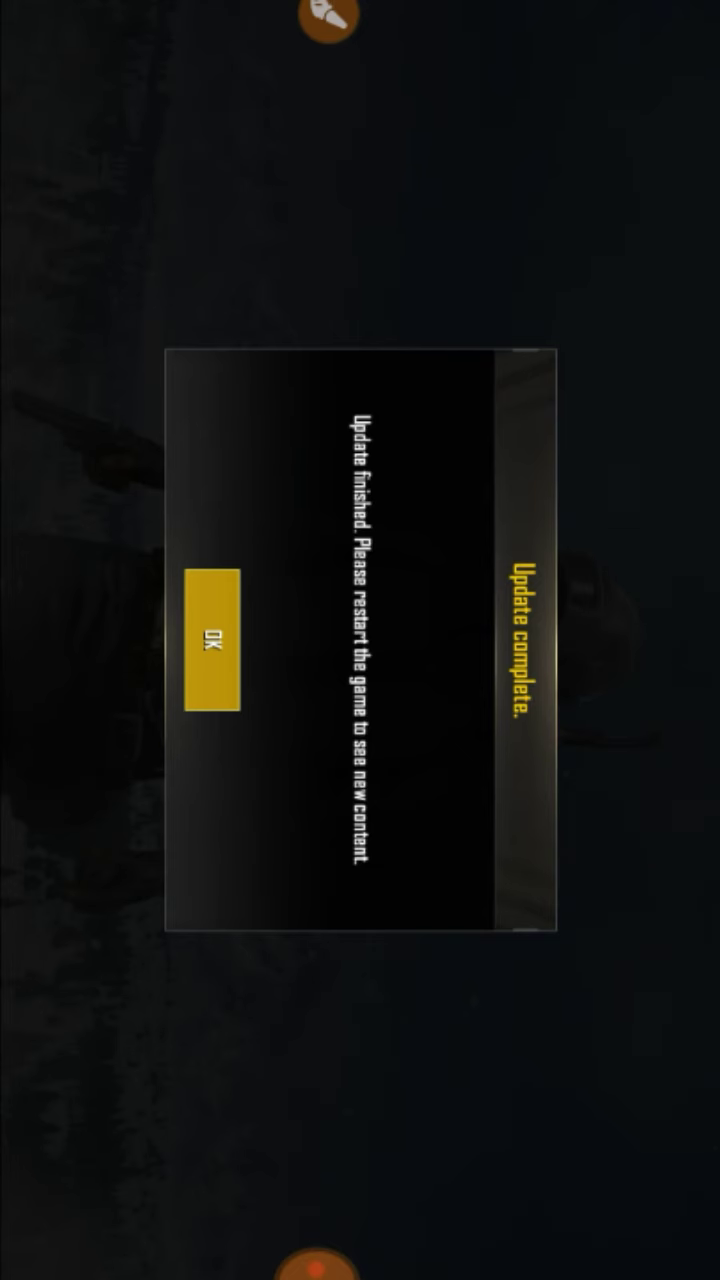
left_click(212, 650)
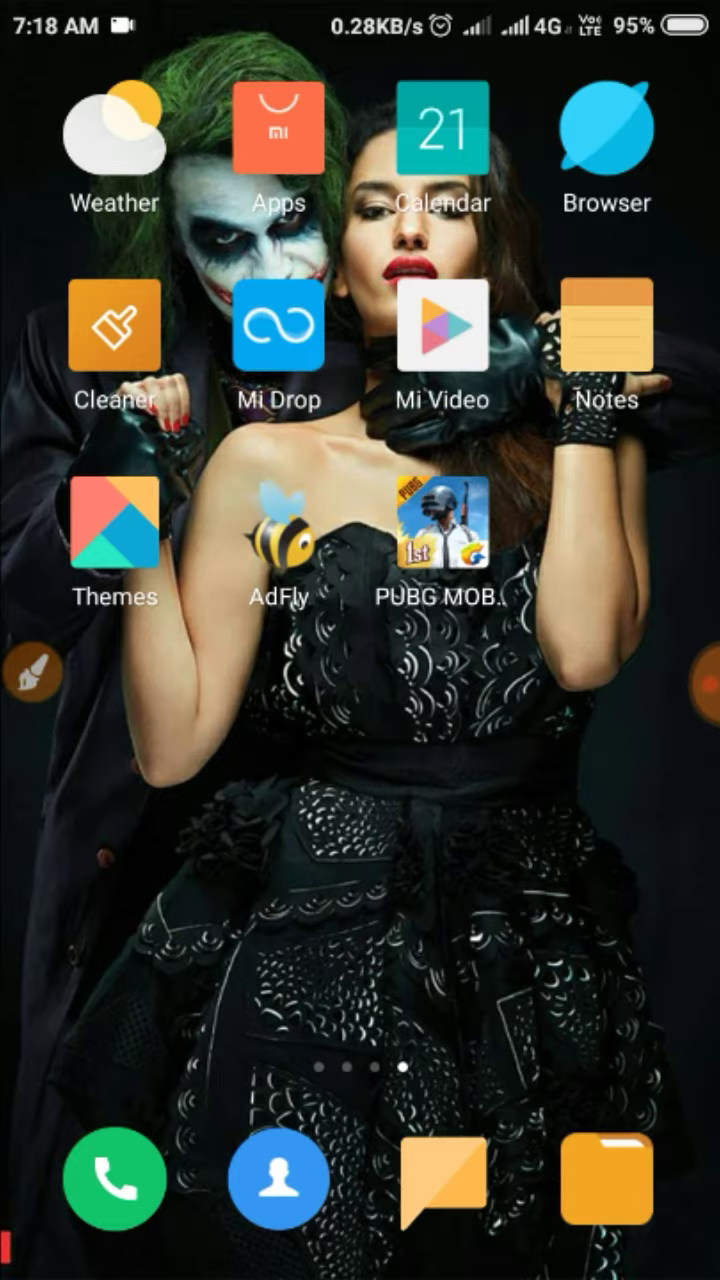
Relaunch PUBG MOBILE, agree to the EULA and collect the Day 4 login reward.
left_click(36, 672)
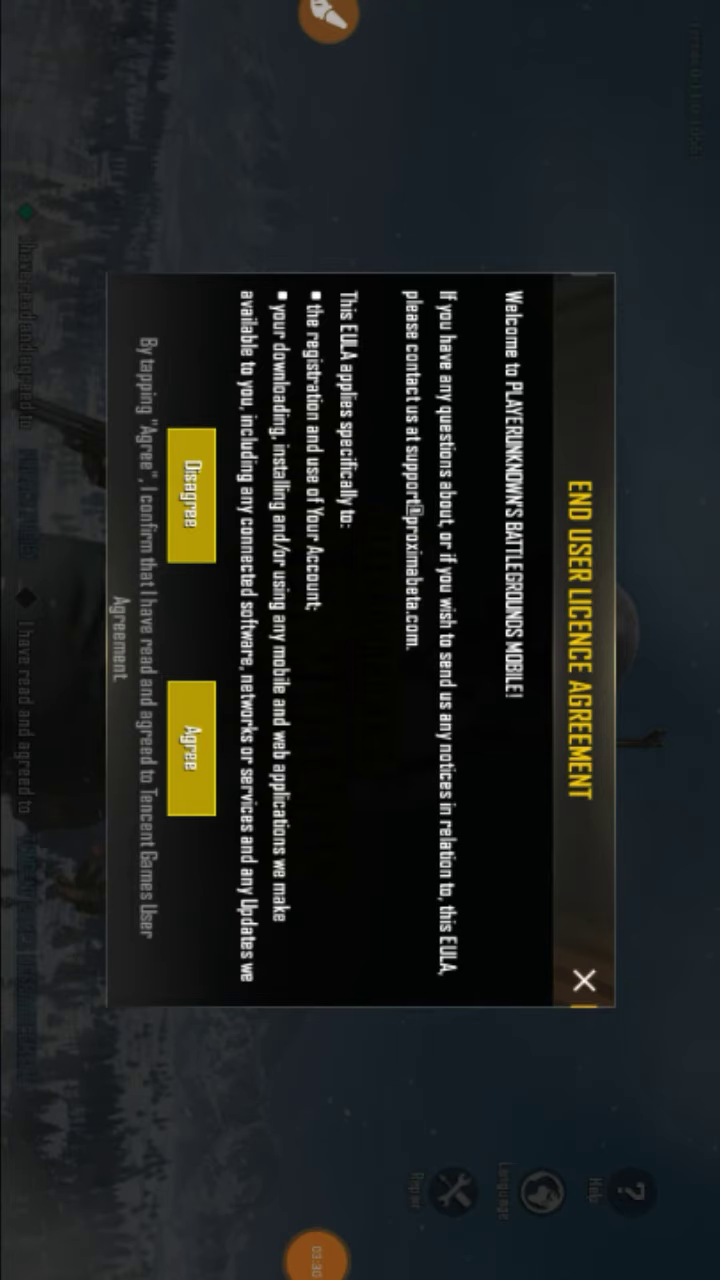
left_click(184, 728)
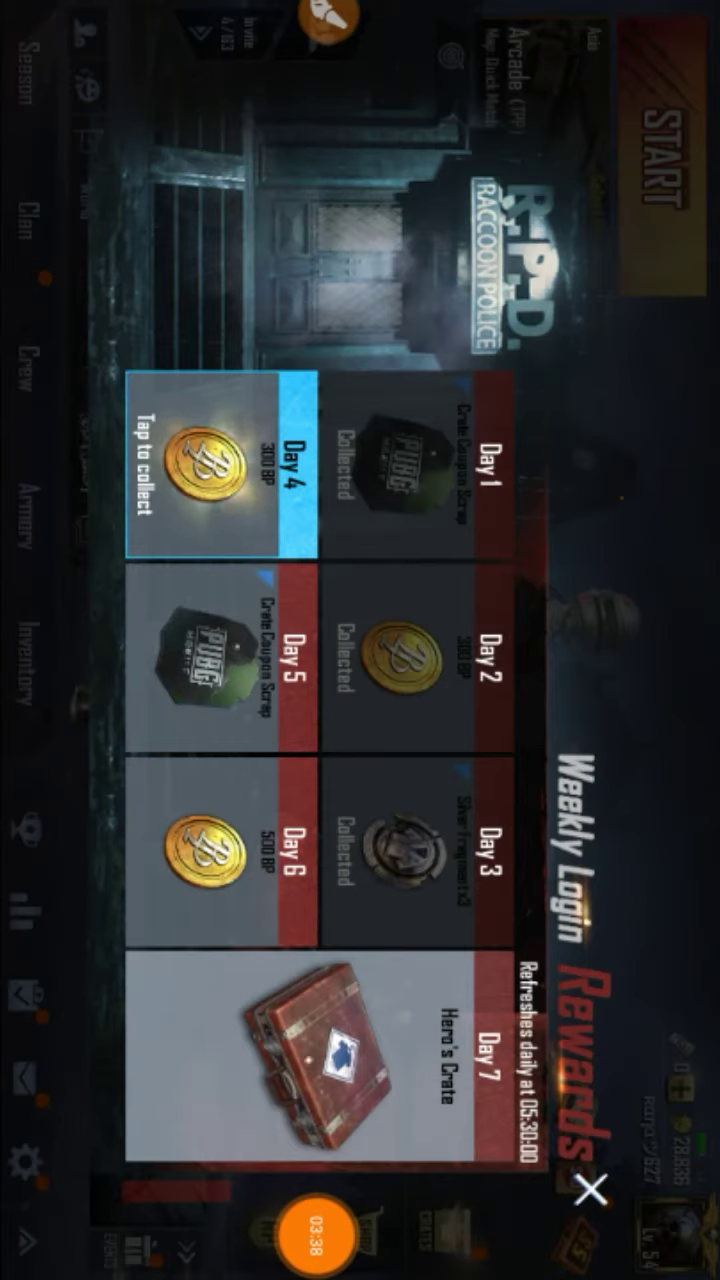
left_click(204, 476)
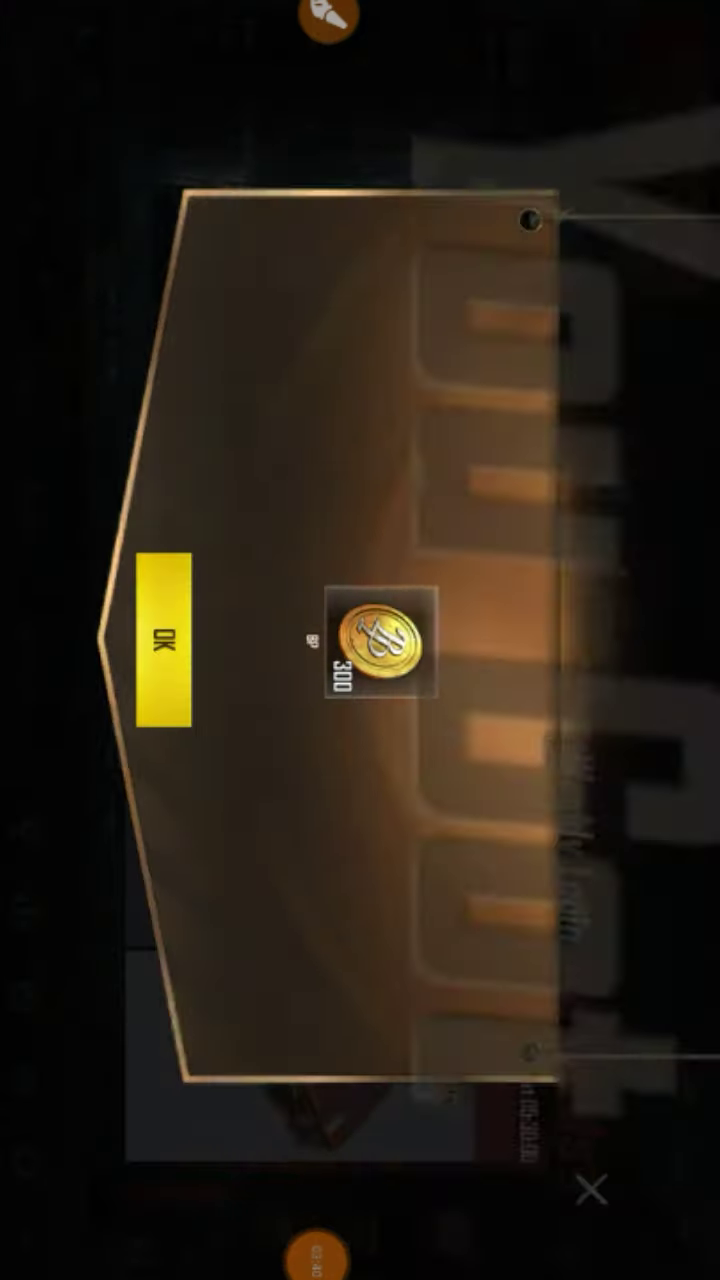
Dismiss the 300 BP notice, RE:2 announcement and profile panel to reach the lobby.
left_click(164, 648)
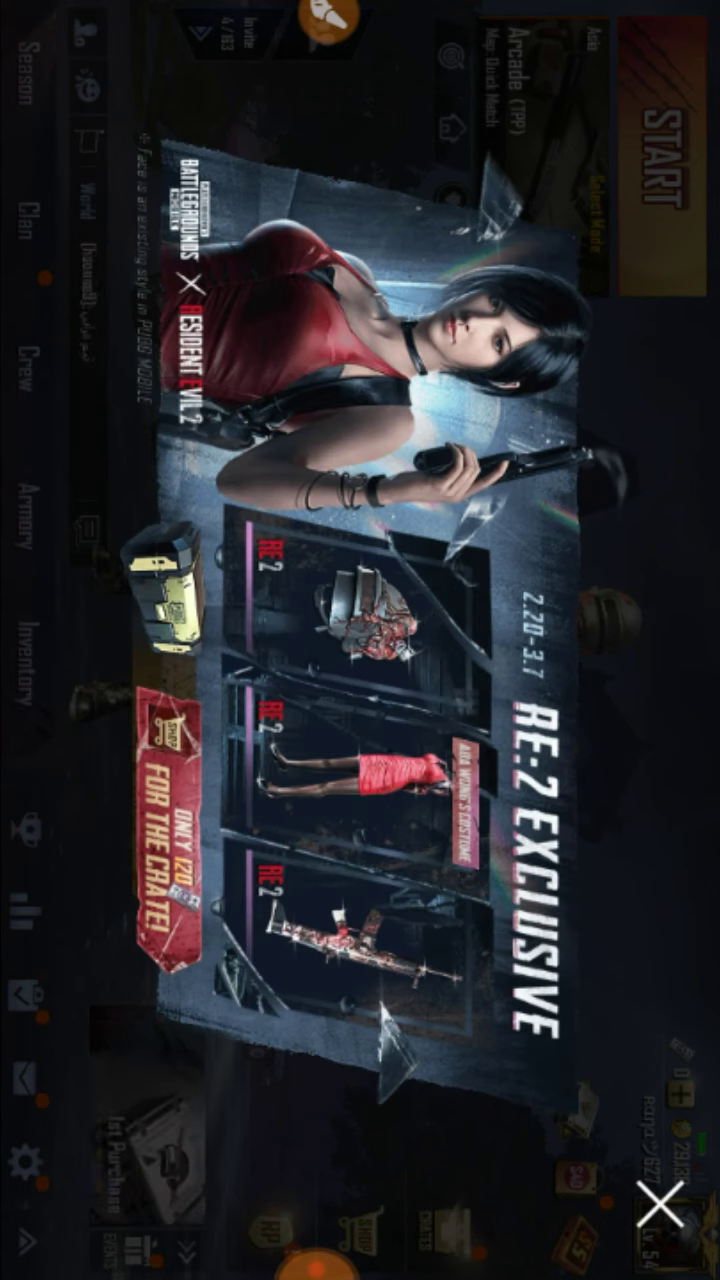
left_click(652, 1212)
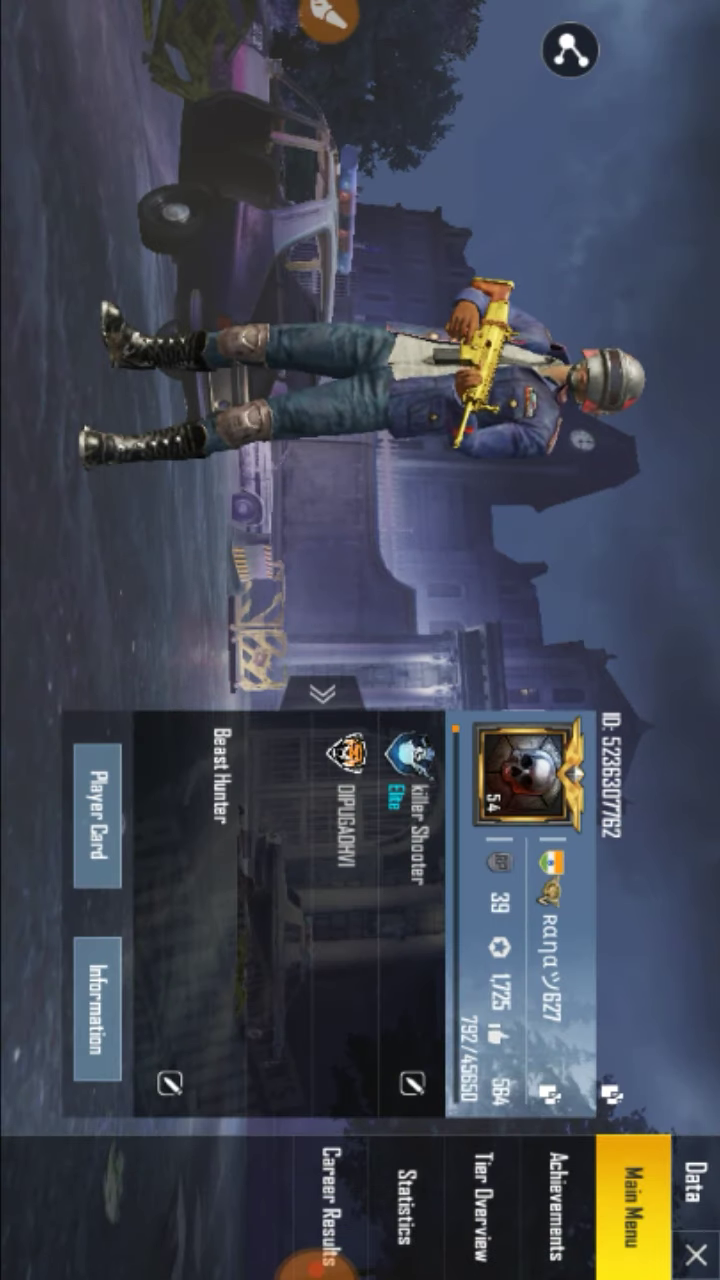
left_click(688, 1252)
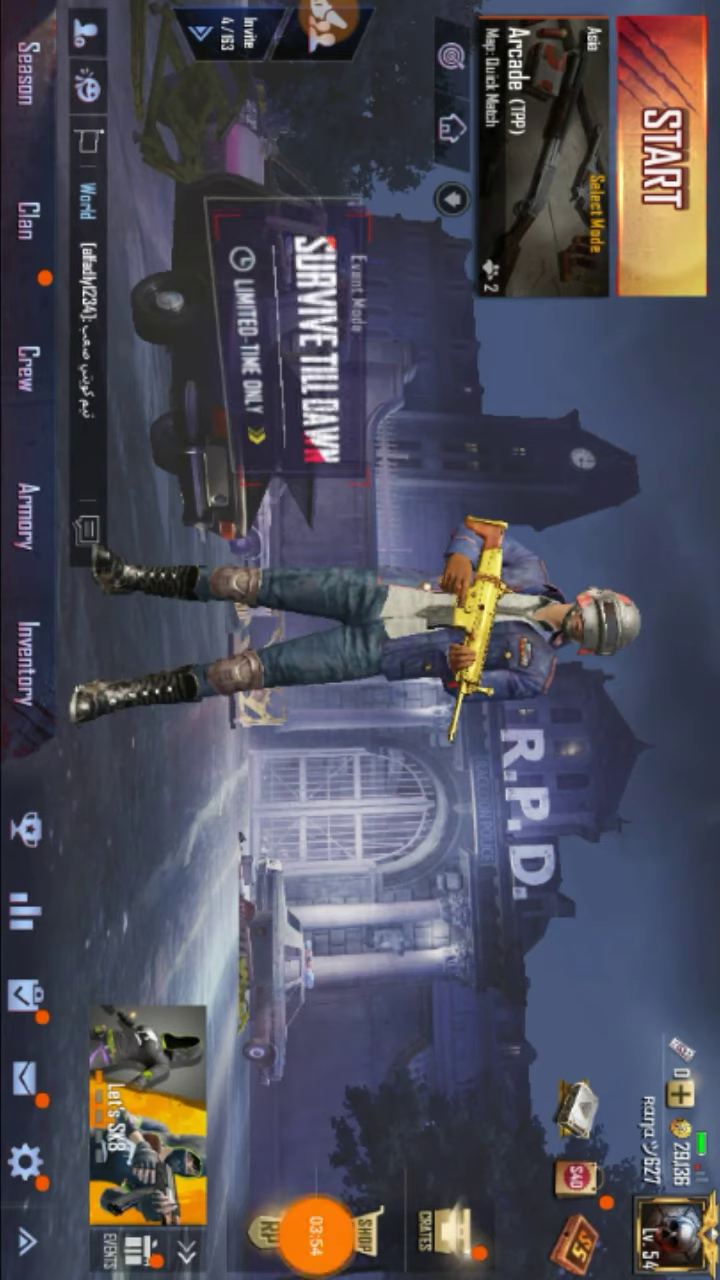